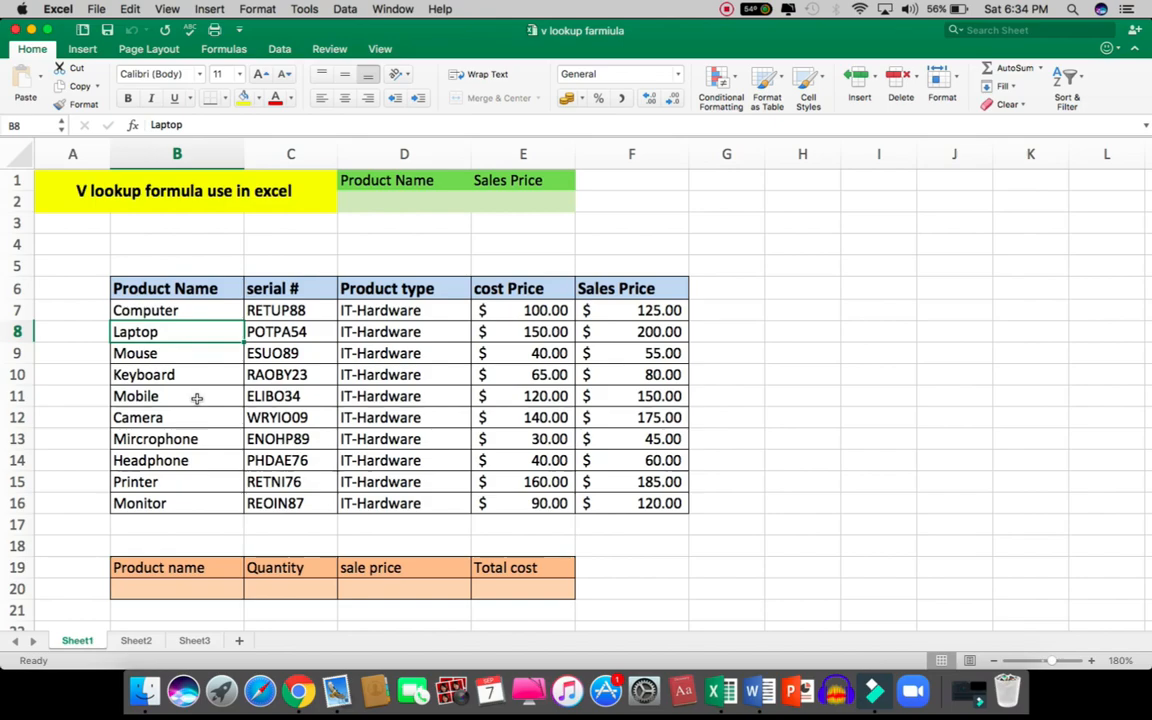
Enter 'mouse' as the product name in cell D2
click(177, 244)
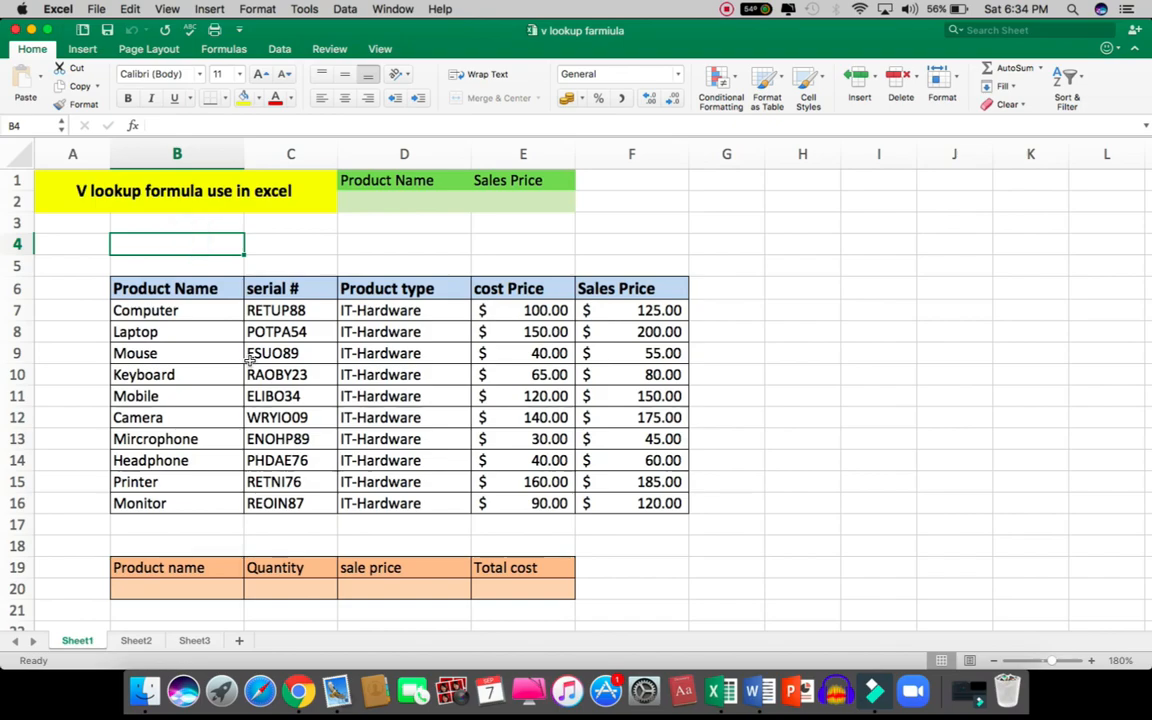
mouse_move(183, 338)
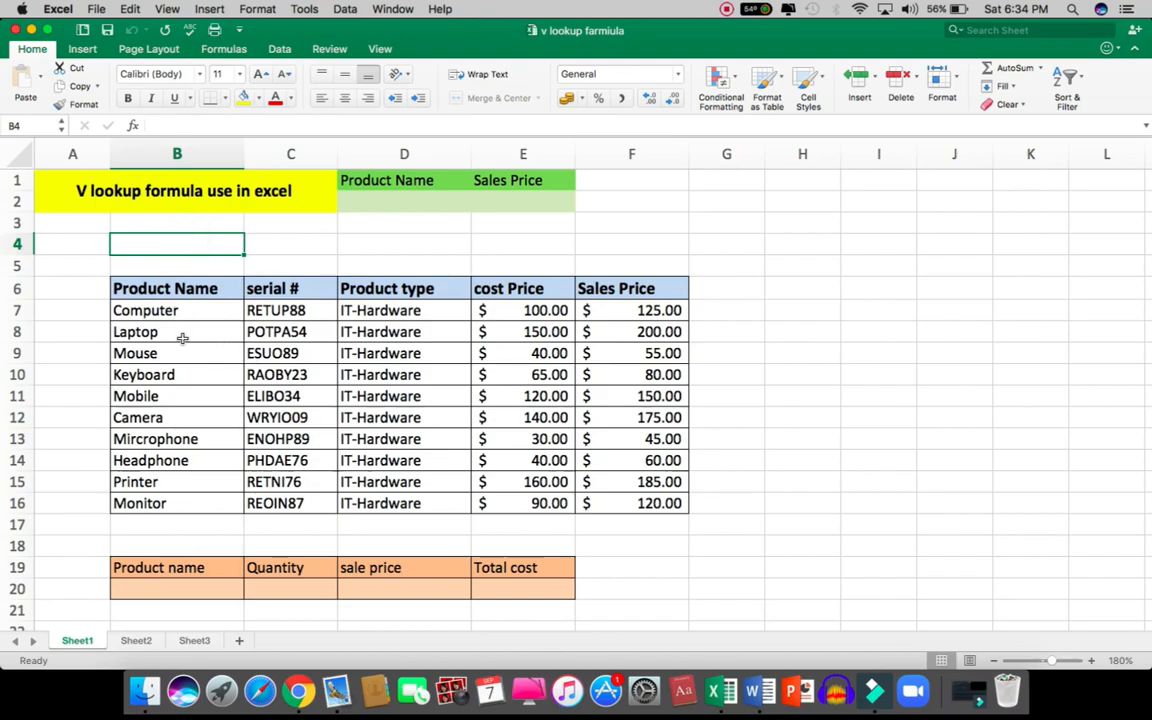
click(176, 331)
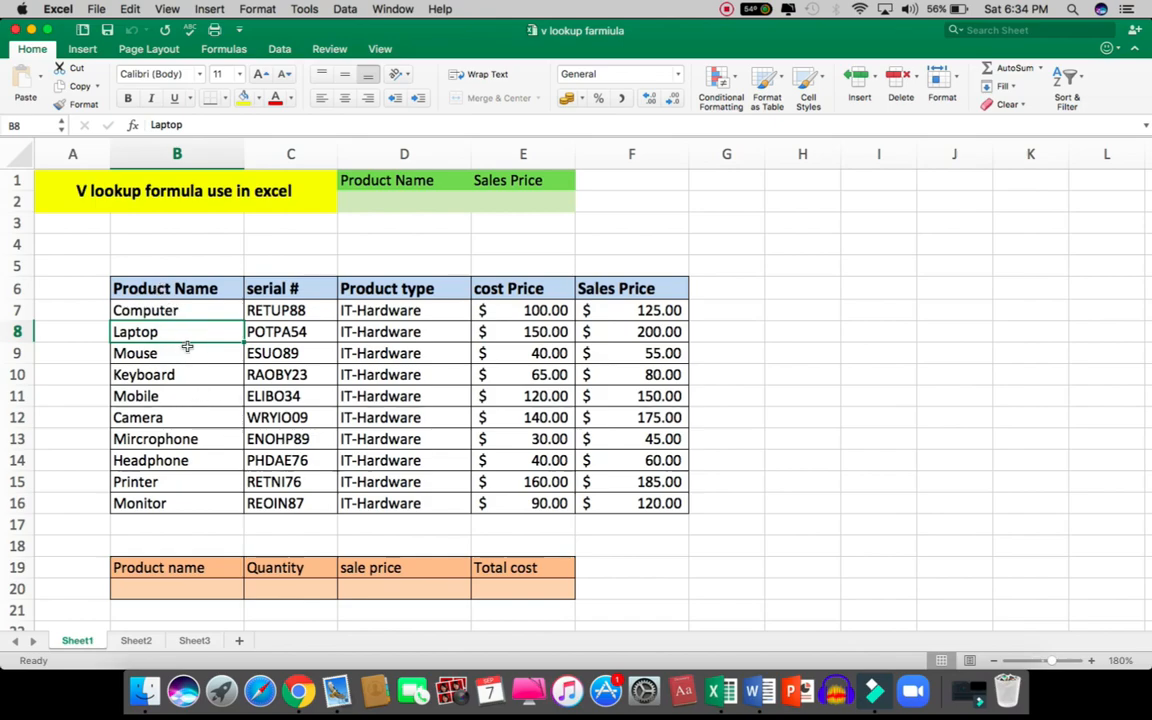
mouse_move(197, 418)
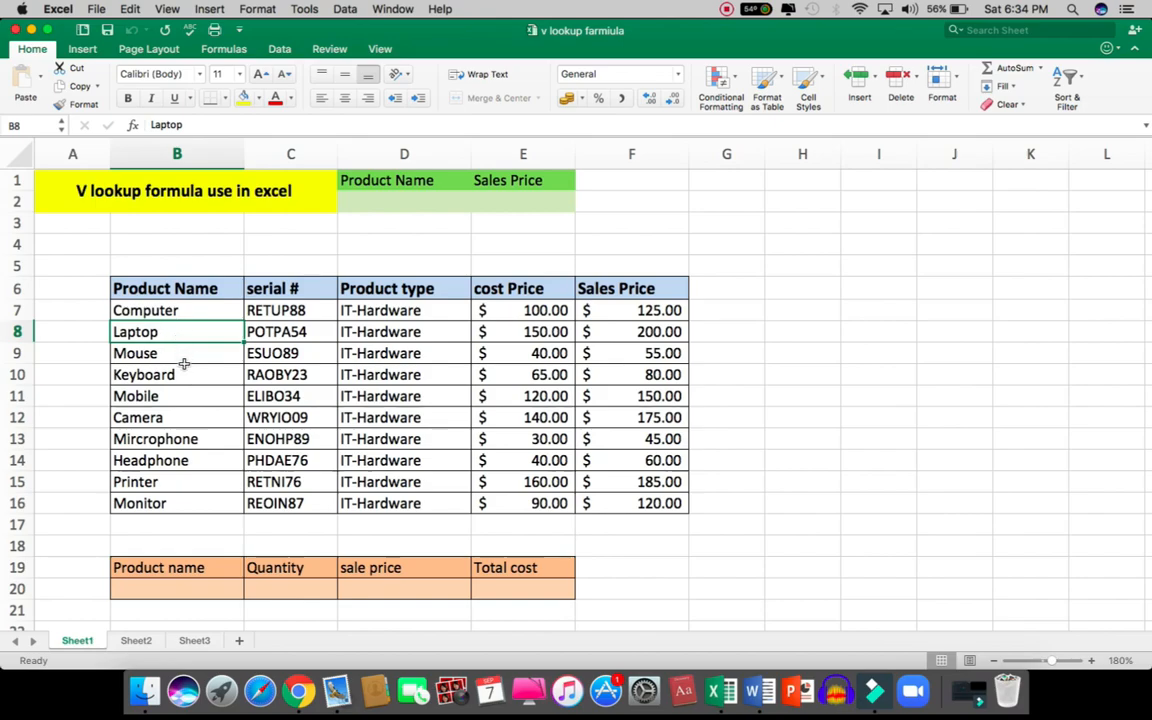
mouse_move(187, 383)
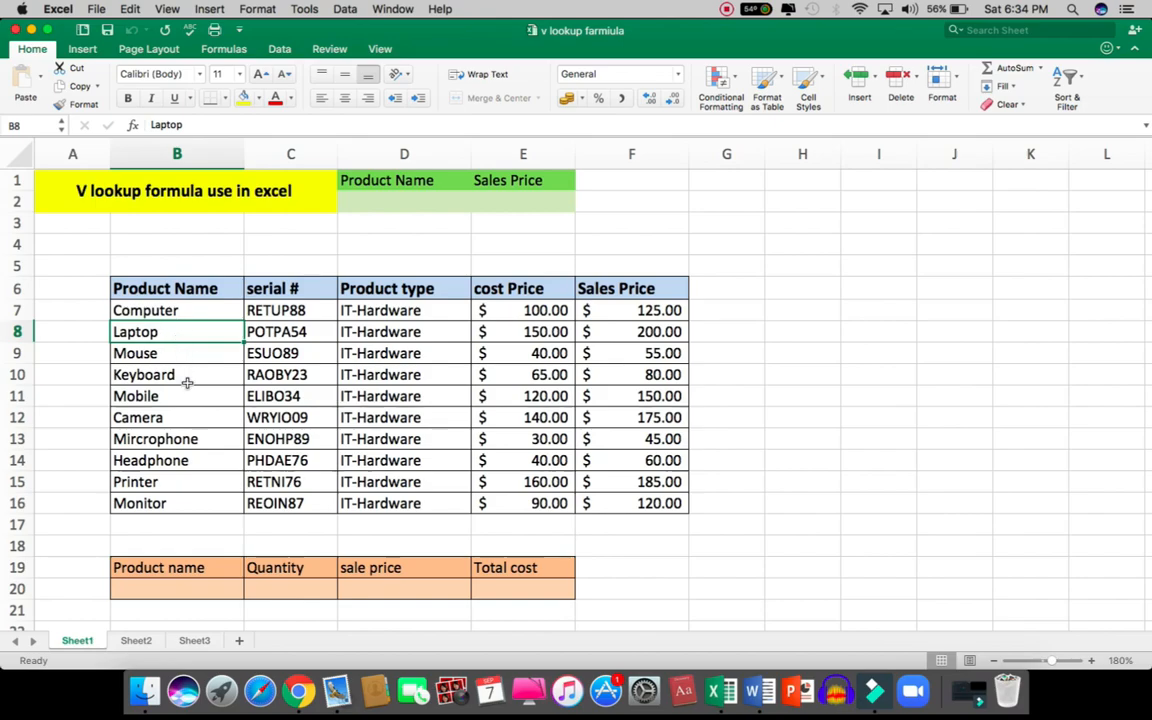
mouse_move(268, 374)
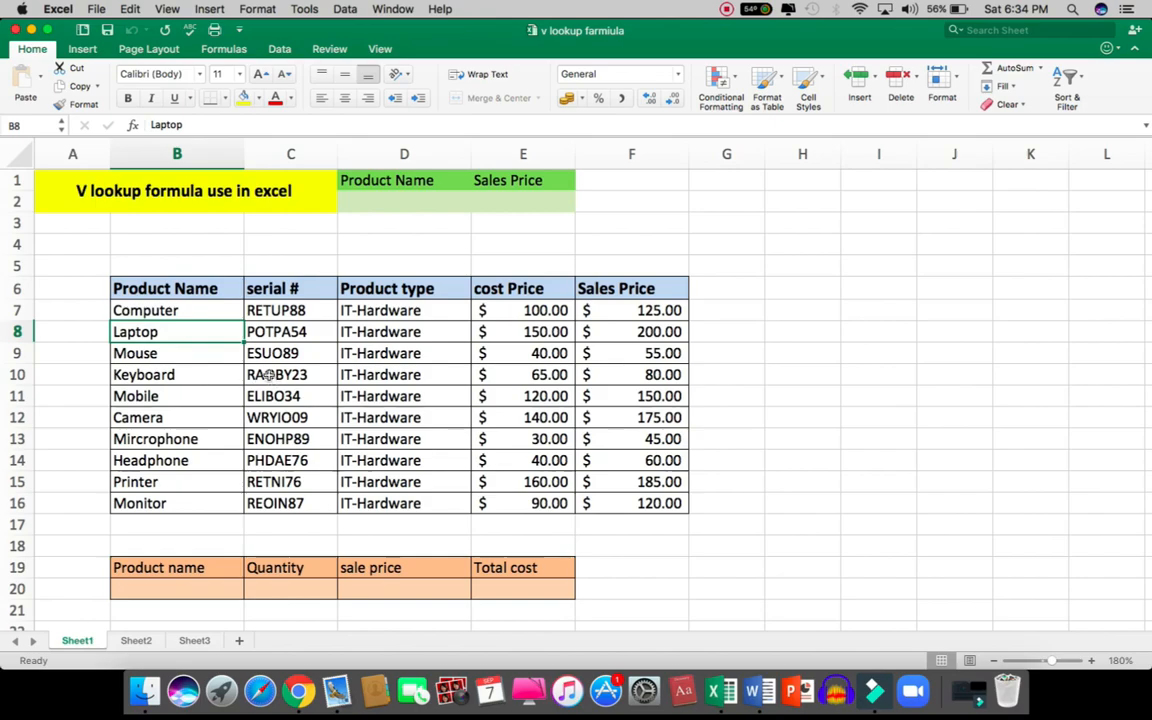
mouse_move(224, 364)
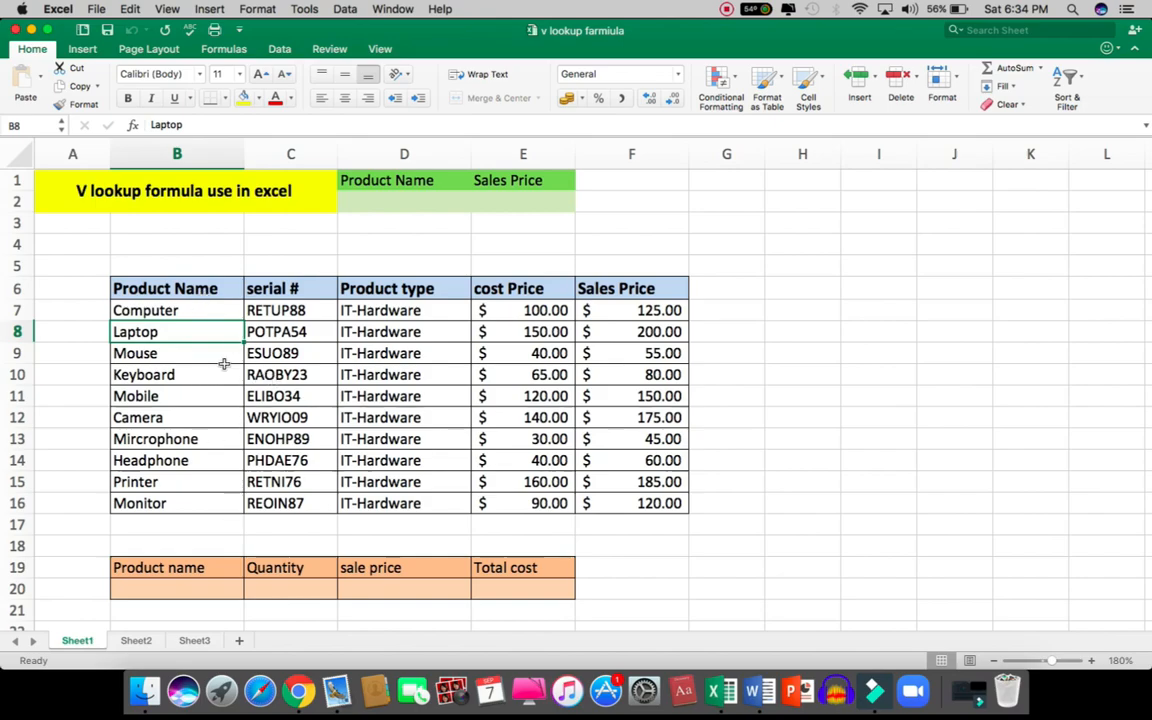
mouse_move(422, 225)
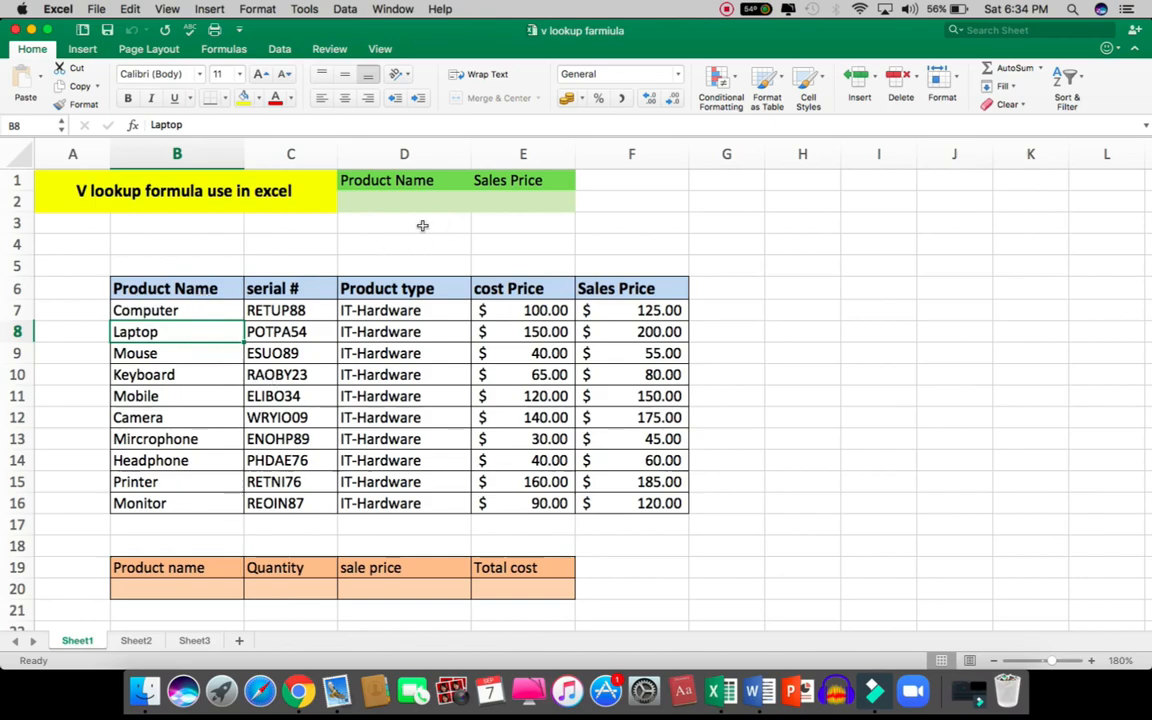
click(404, 202)
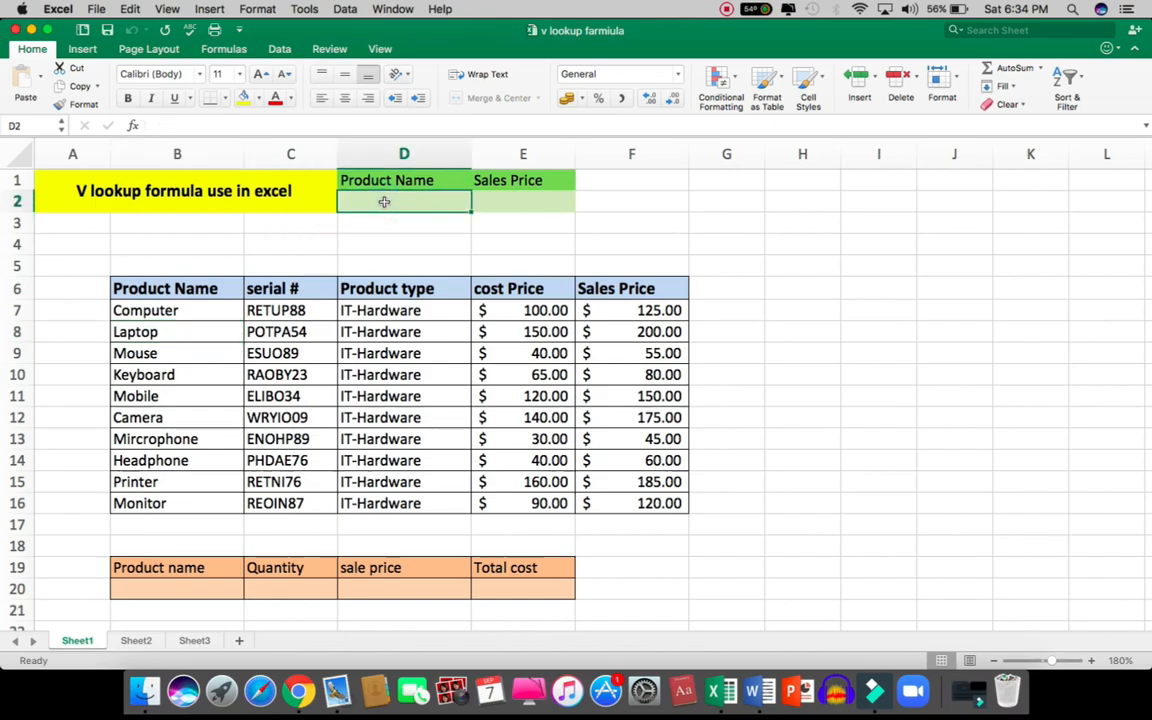
text(mouse)
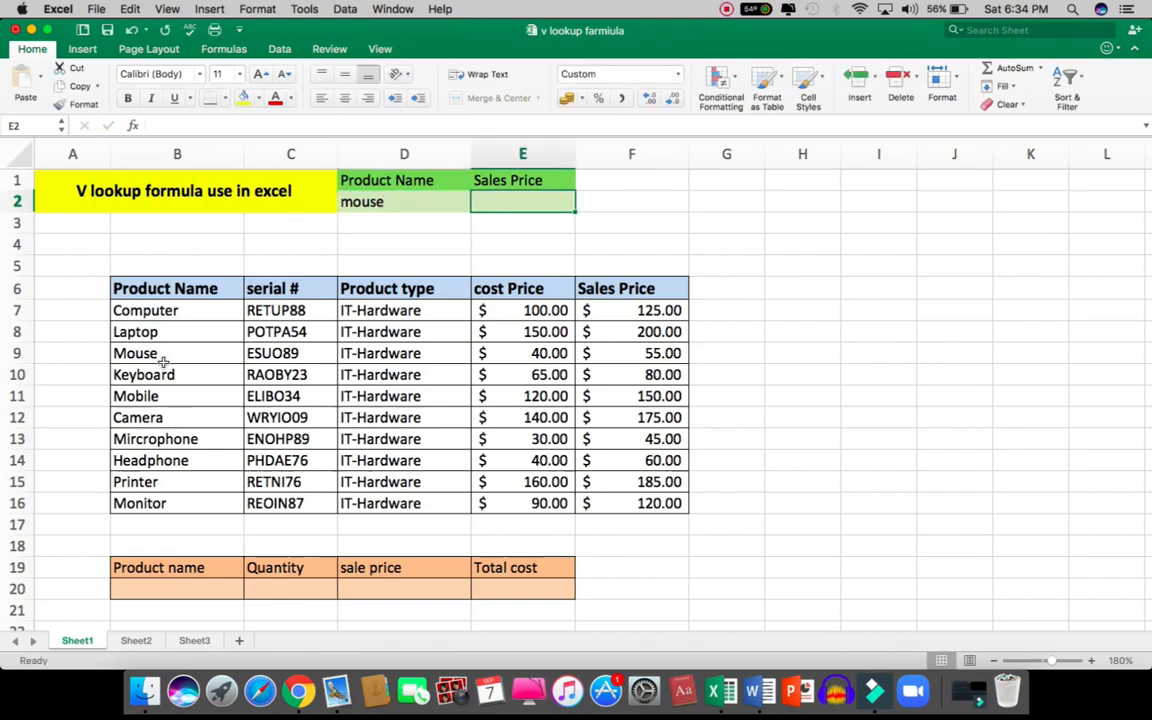
Check Mouse's cost and sales price in the table and enter 55 in E2
click(135, 353)
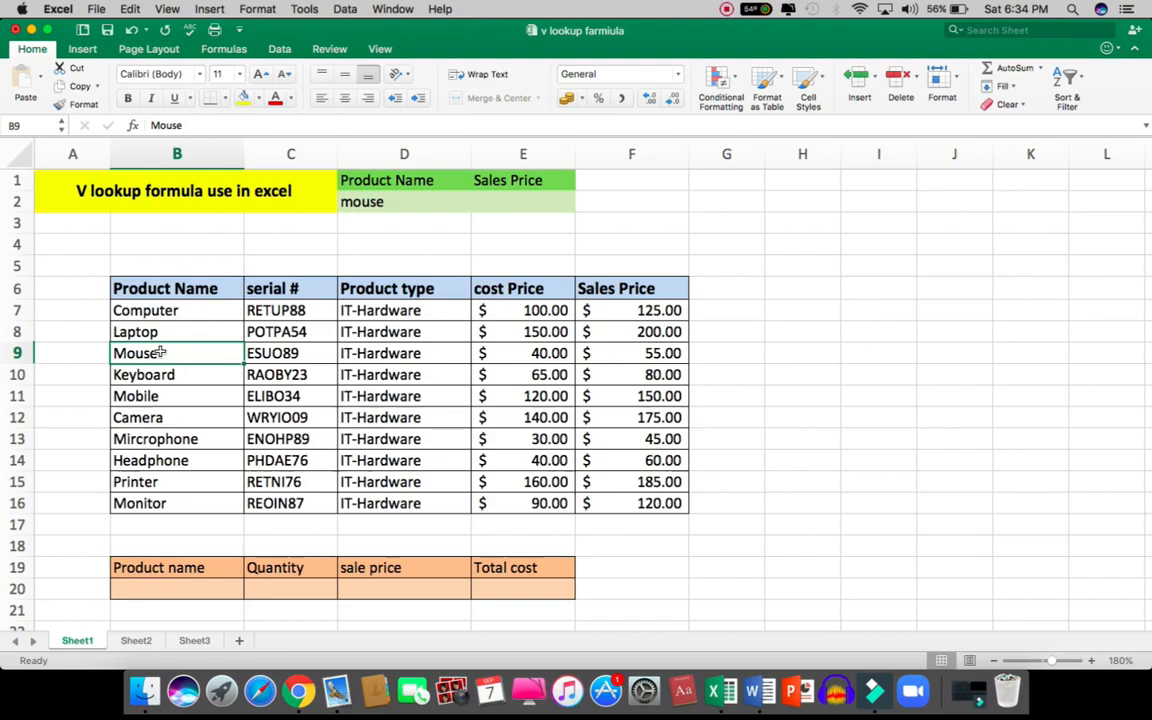
click(522, 353)
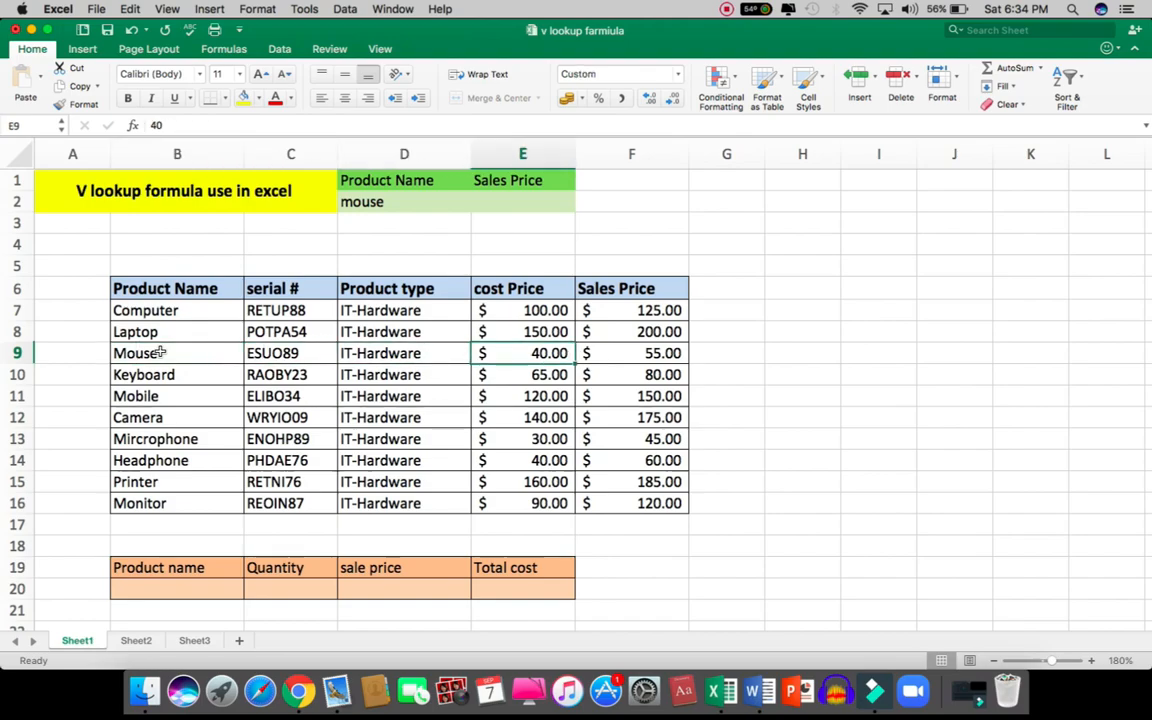
click(631, 353)
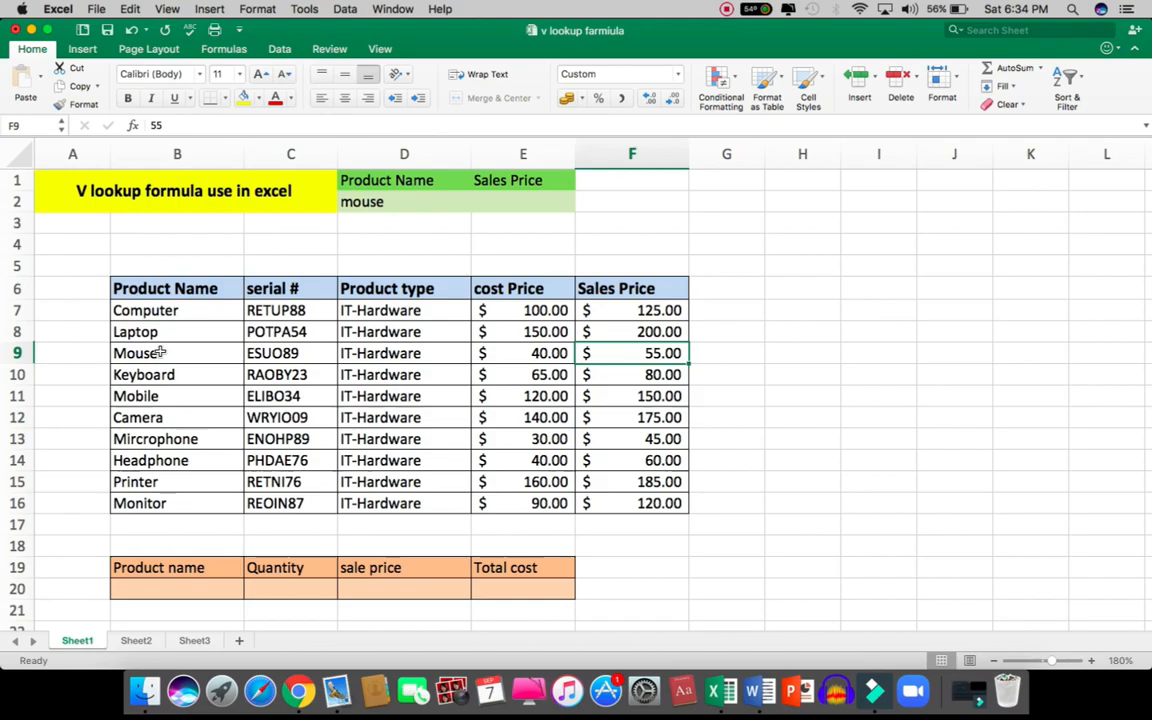
mouse_move(597, 332)
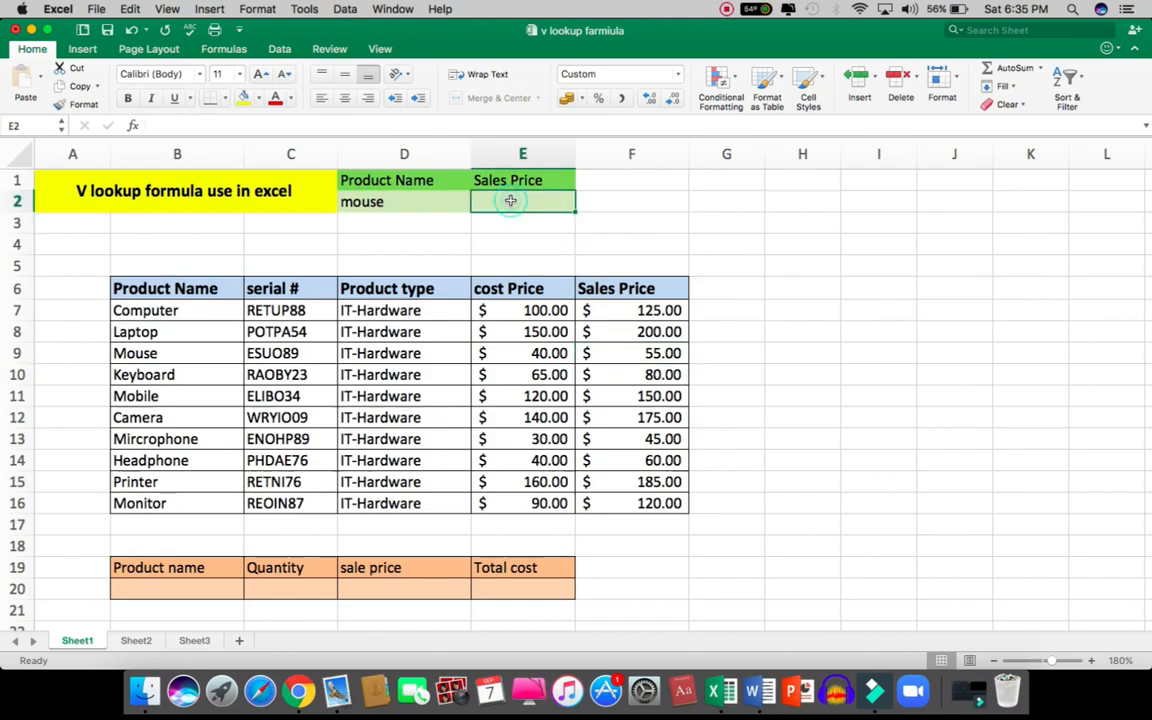
text(55.00)
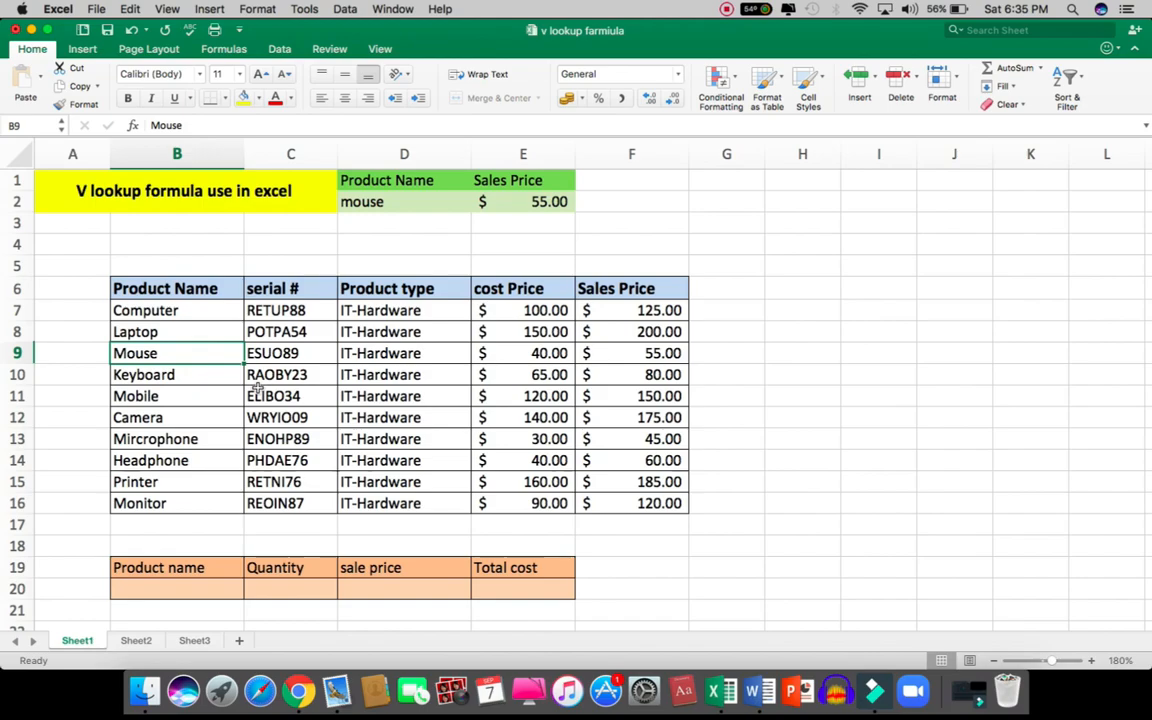
Overwrite E2's typed price by starting a formula with =VLOO for VLOOKUP
click(523, 201)
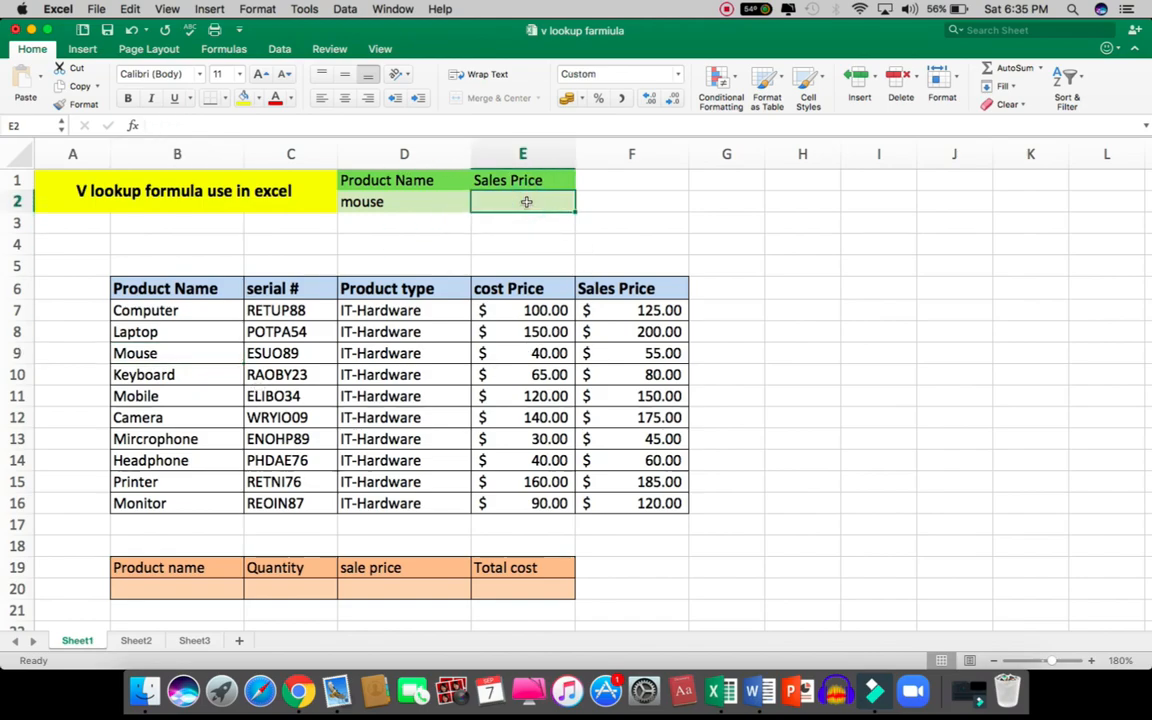
text(=)
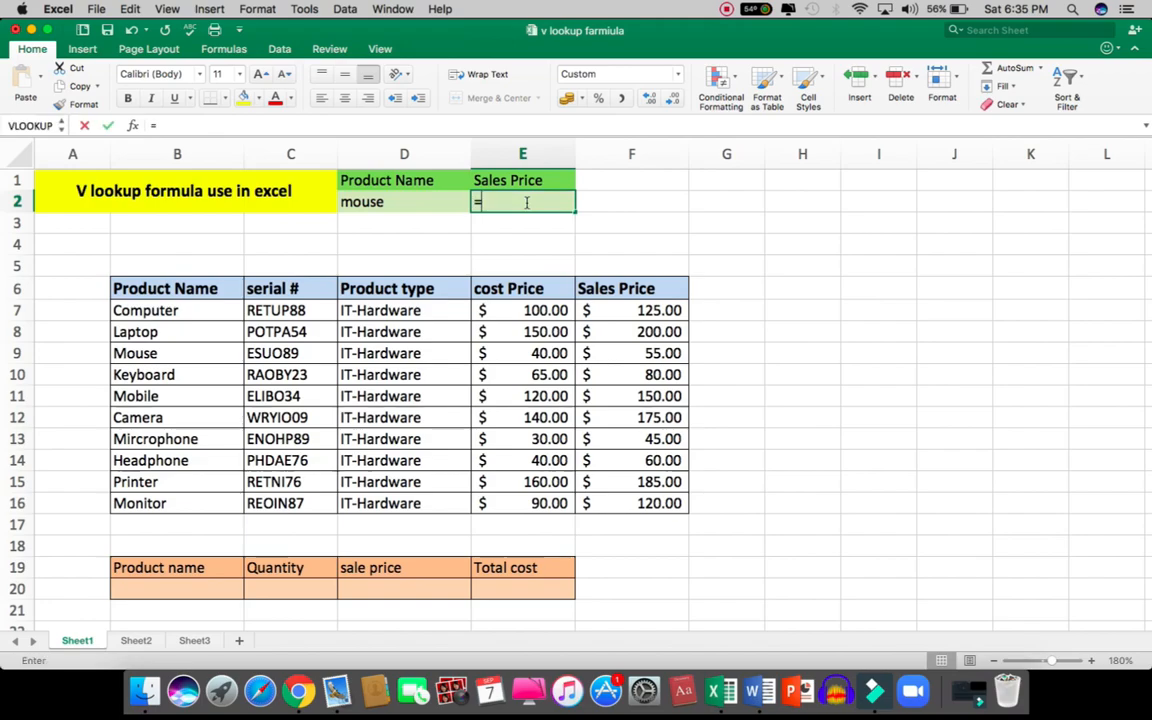
text(v)
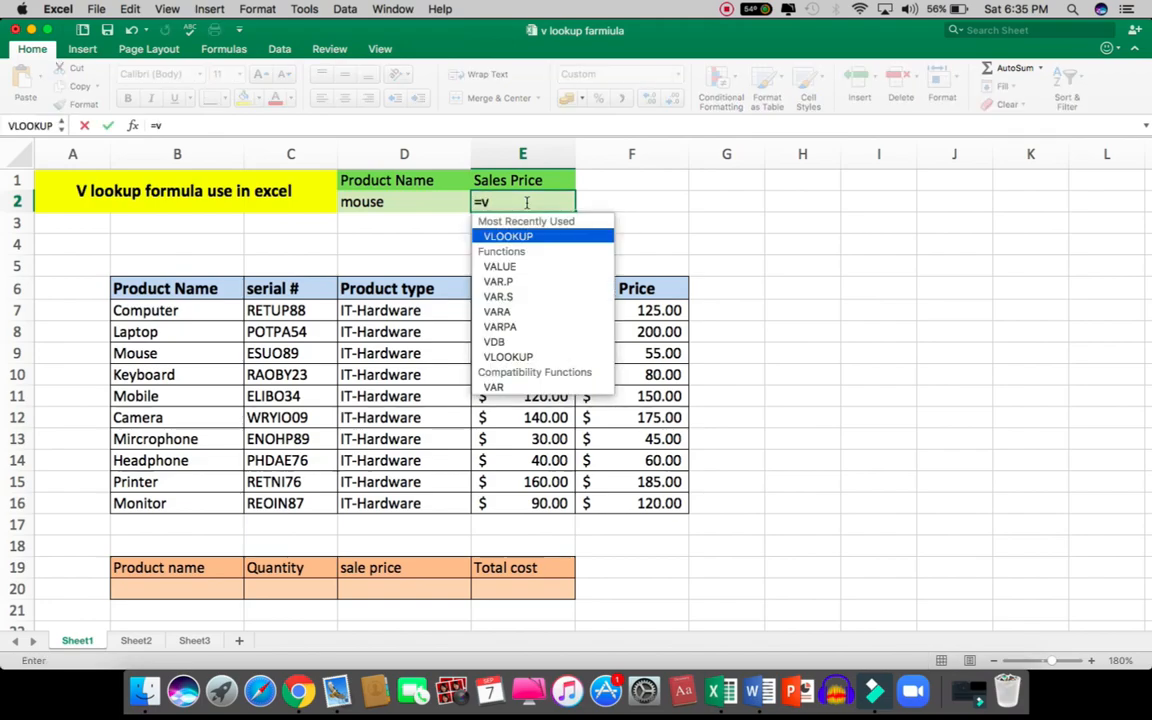
text(loo)
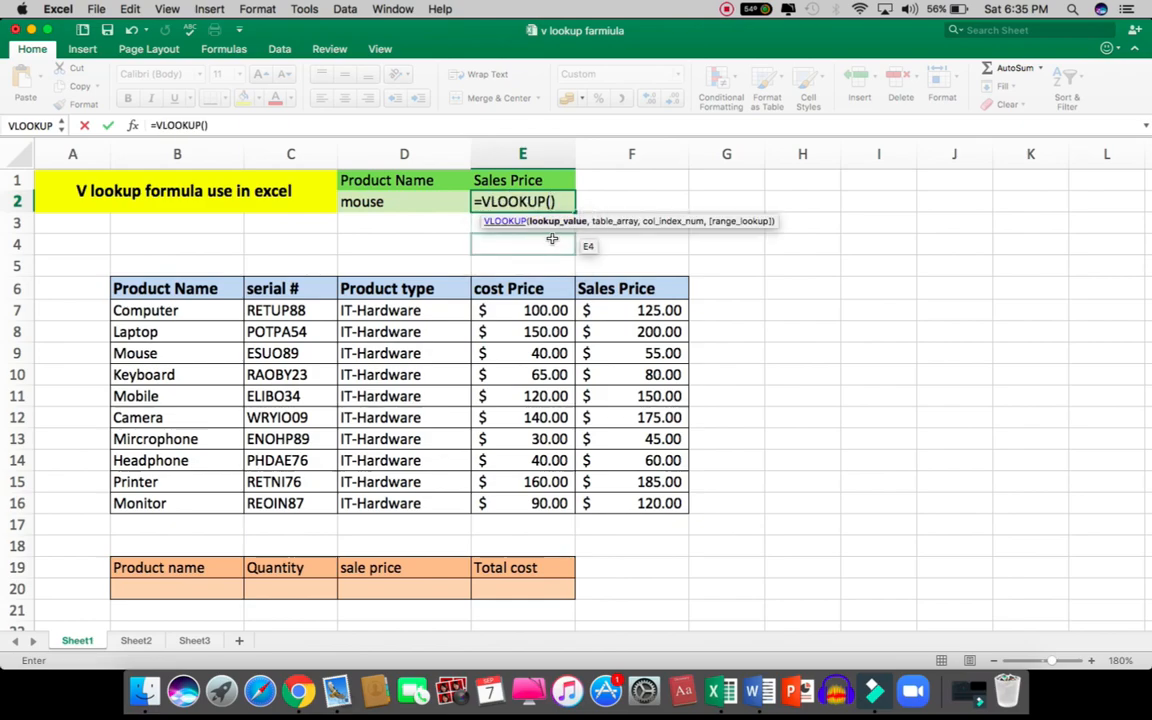
mouse_move(540, 234)
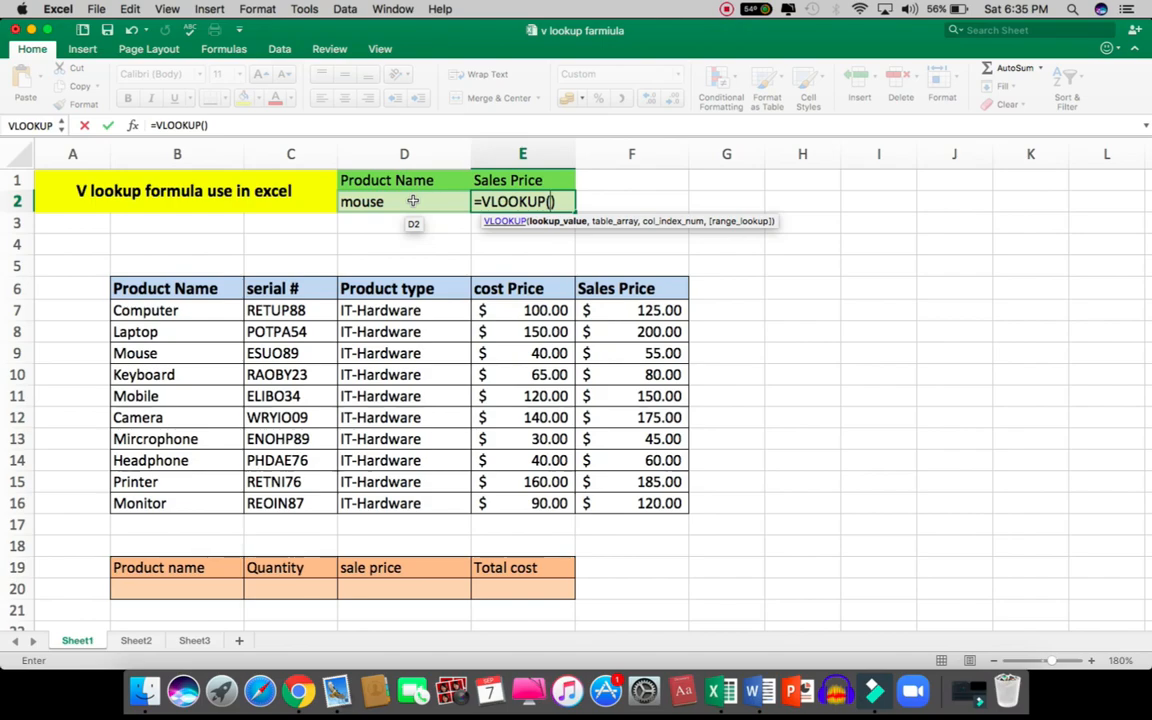
Insert D2 as the VLOOKUP lookup value, followed by a comma
click(404, 201)
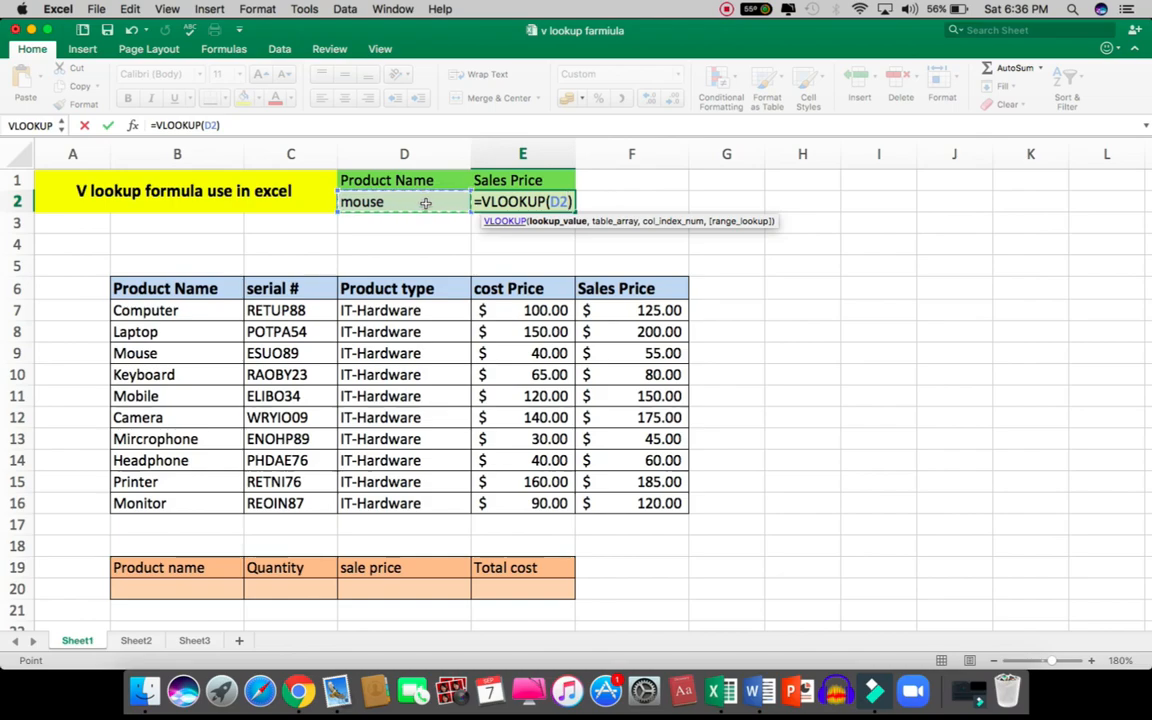
mouse_move(438, 262)
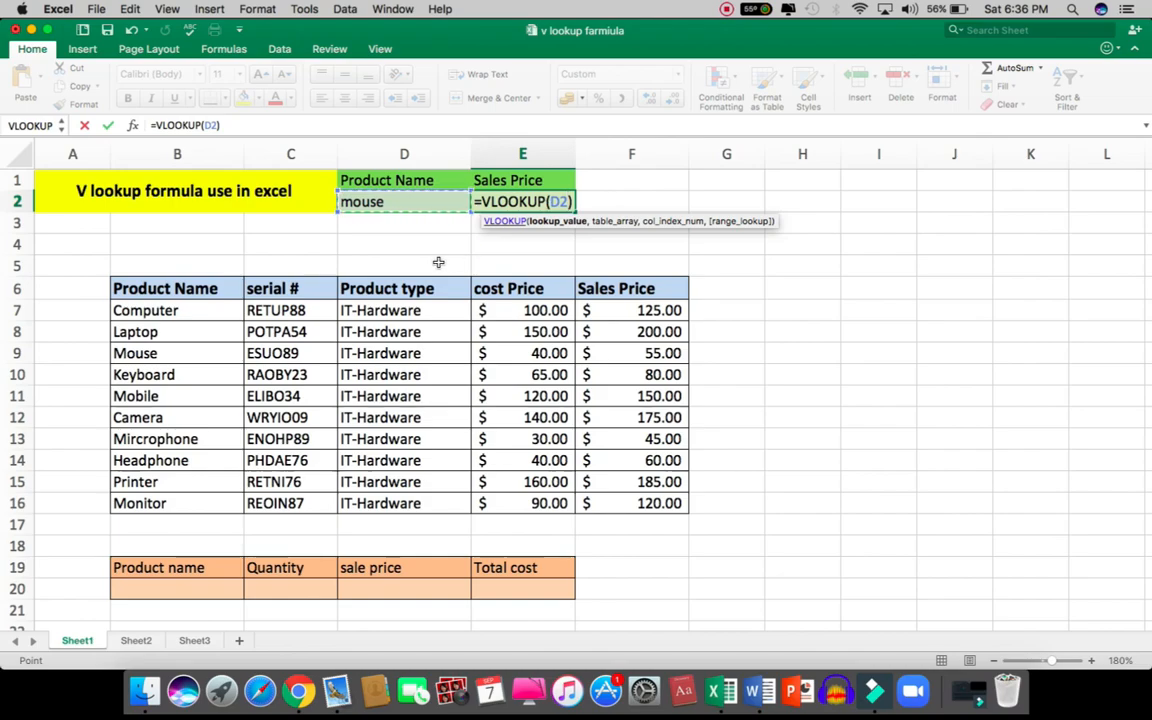
text(,B8)
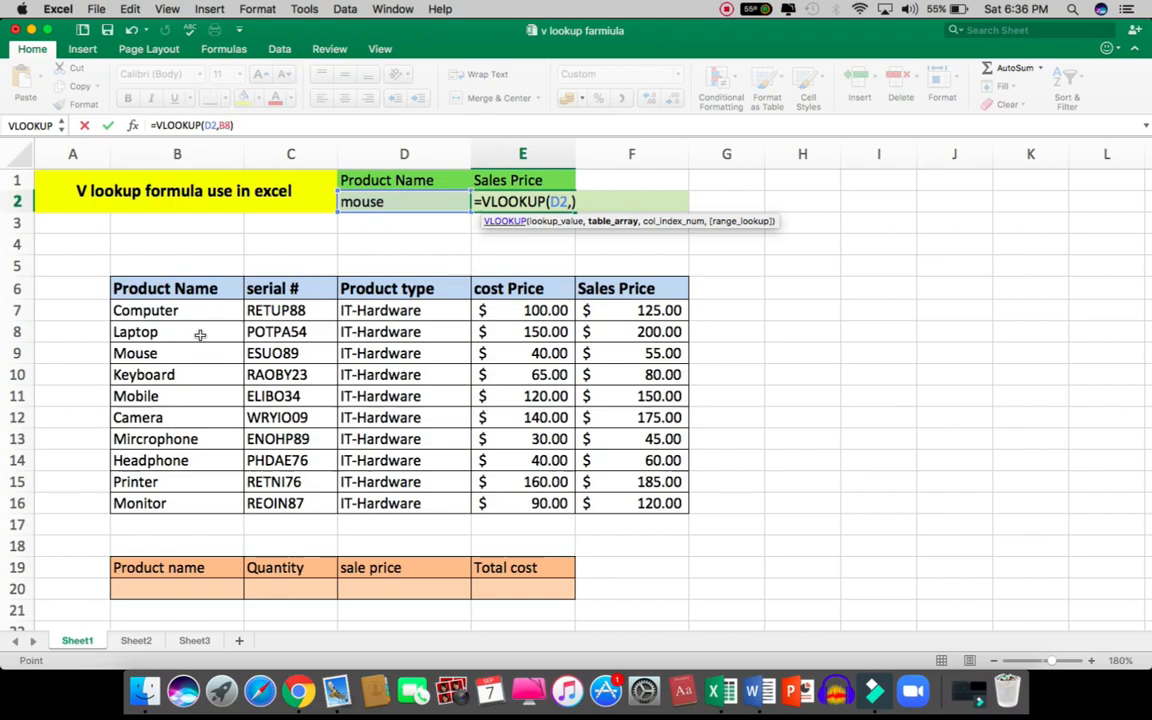
Select the product table B6:F16 as the VLOOKUP's table array
click(135, 331)
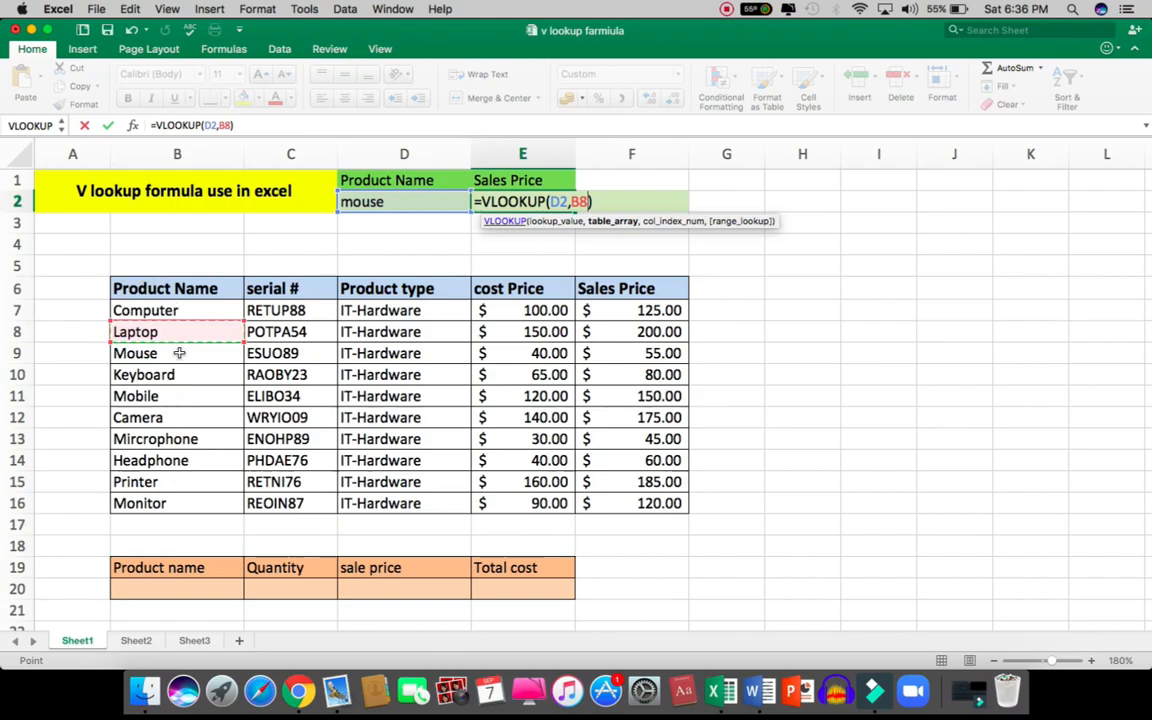
mouse_move(142, 287)
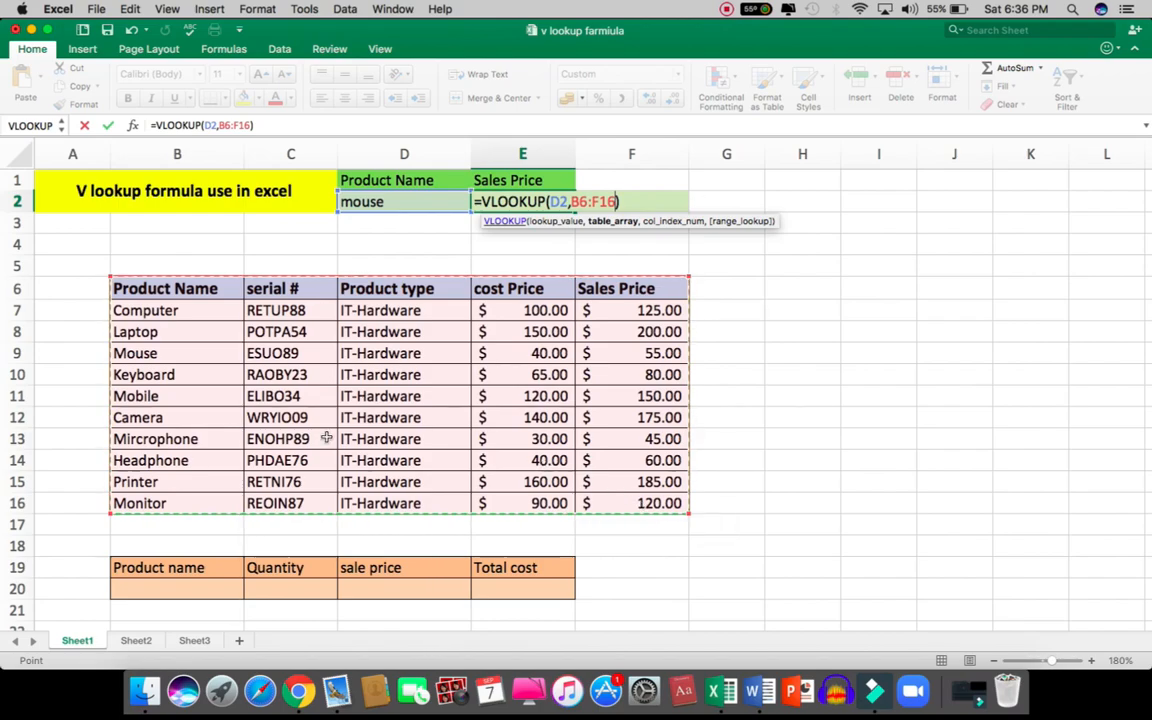
mouse_move(227, 396)
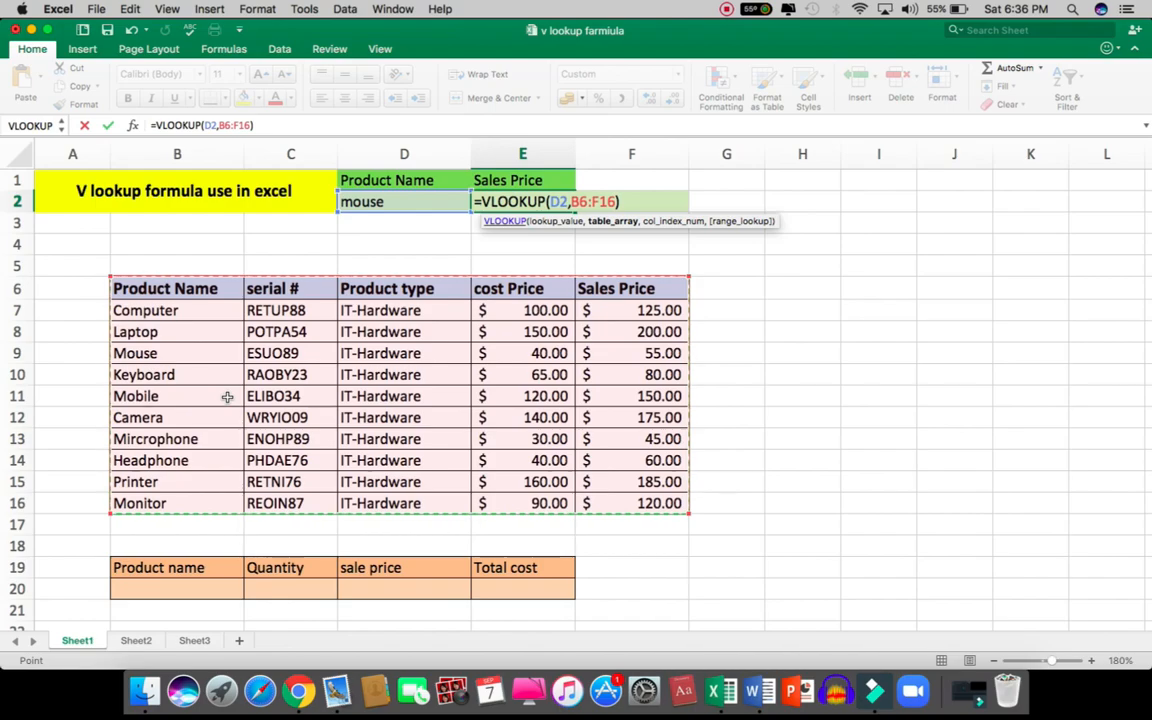
text())
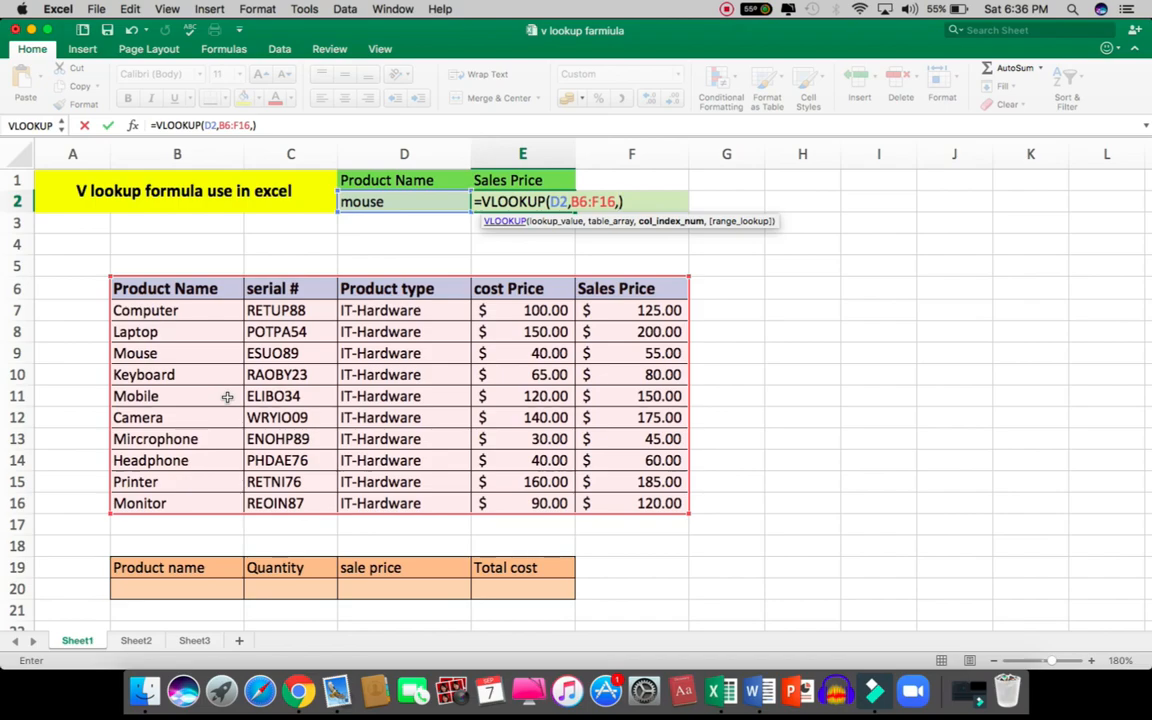
mouse_move(182, 377)
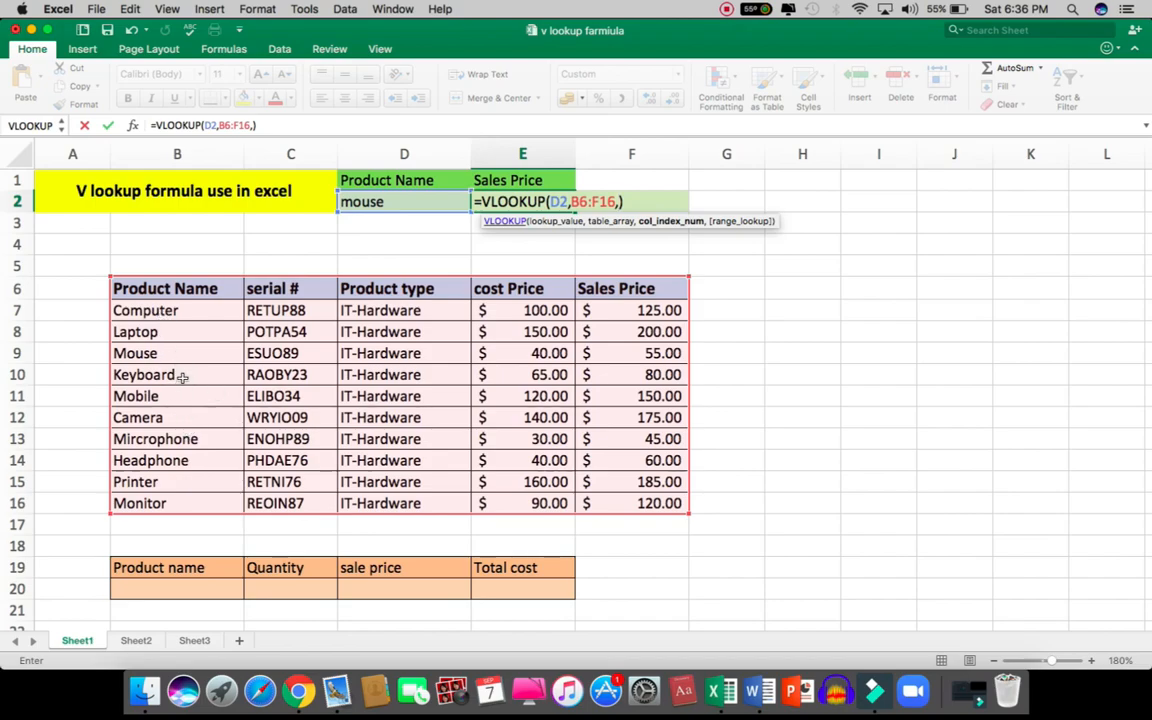
mouse_move(195, 310)
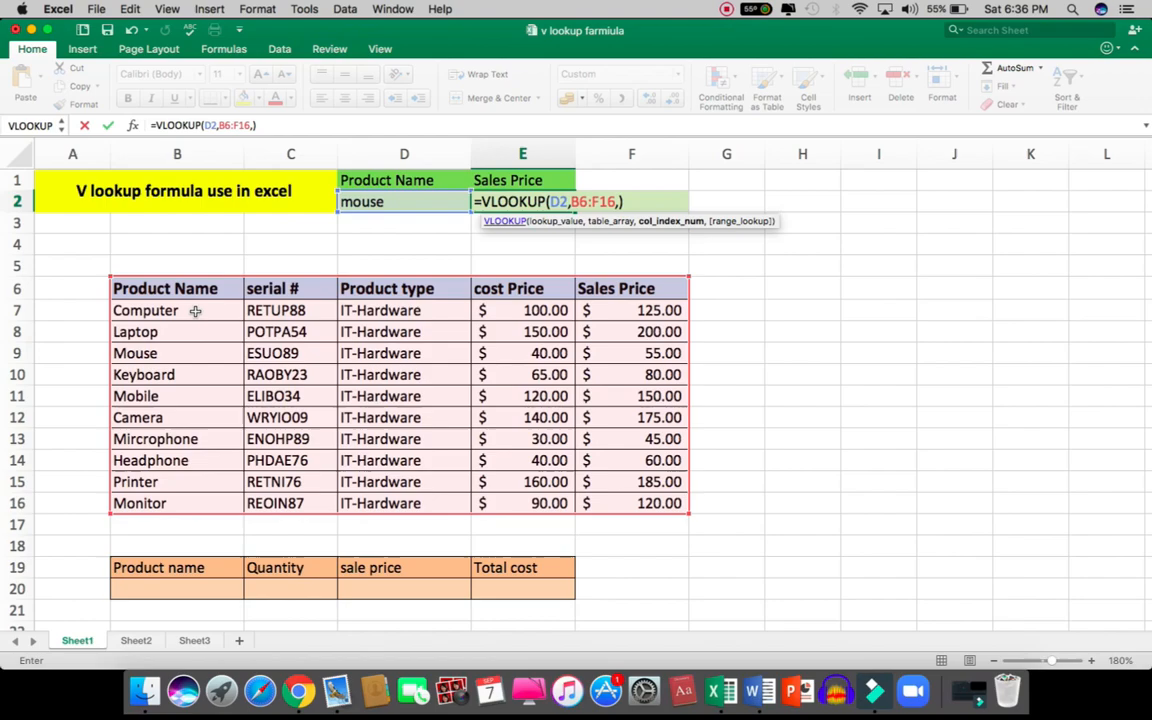
mouse_move(200, 363)
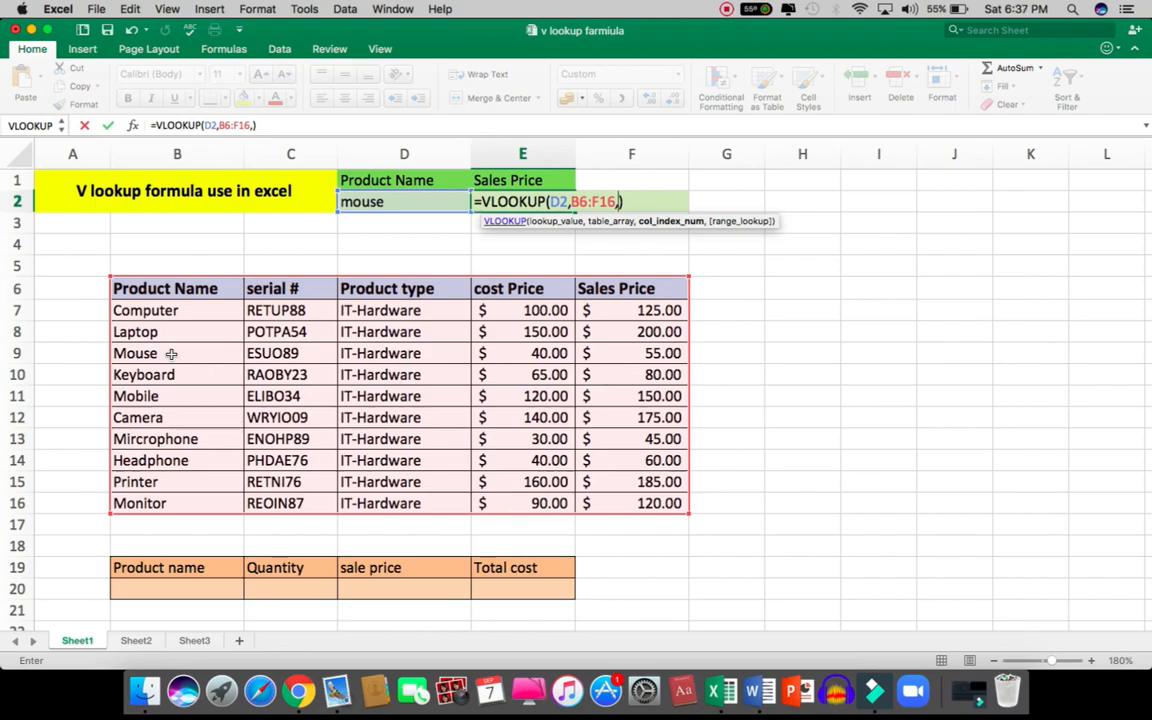
mouse_move(380, 374)
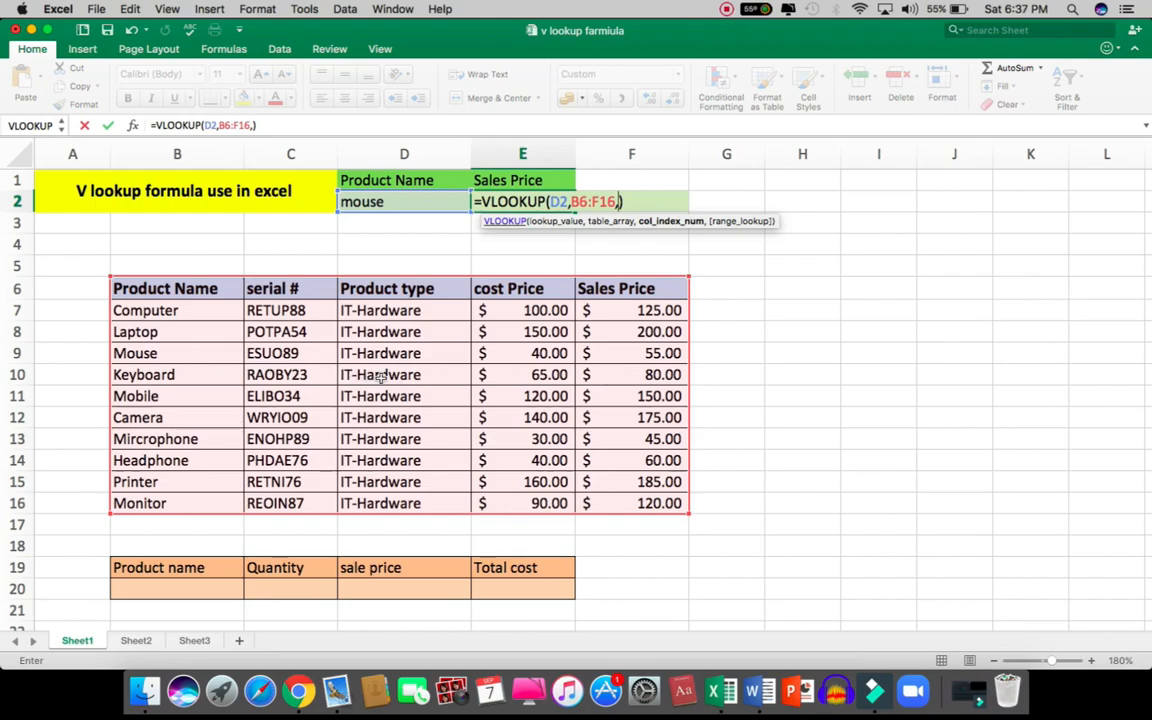
mouse_move(661, 388)
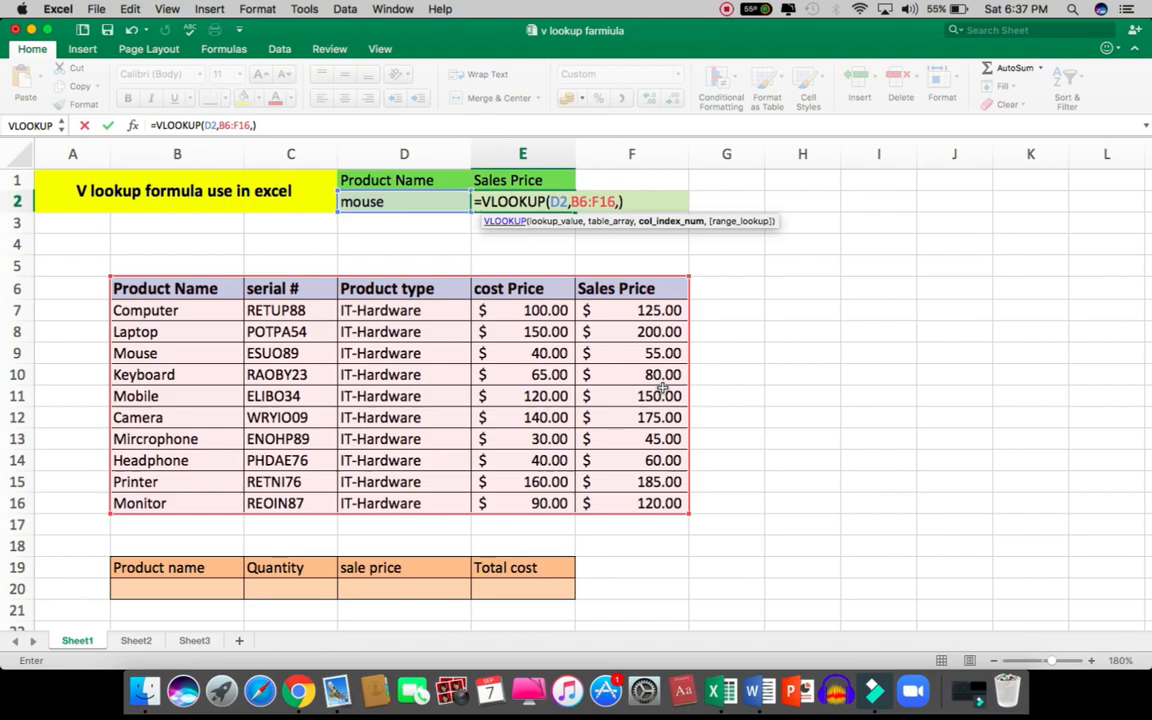
mouse_move(632, 371)
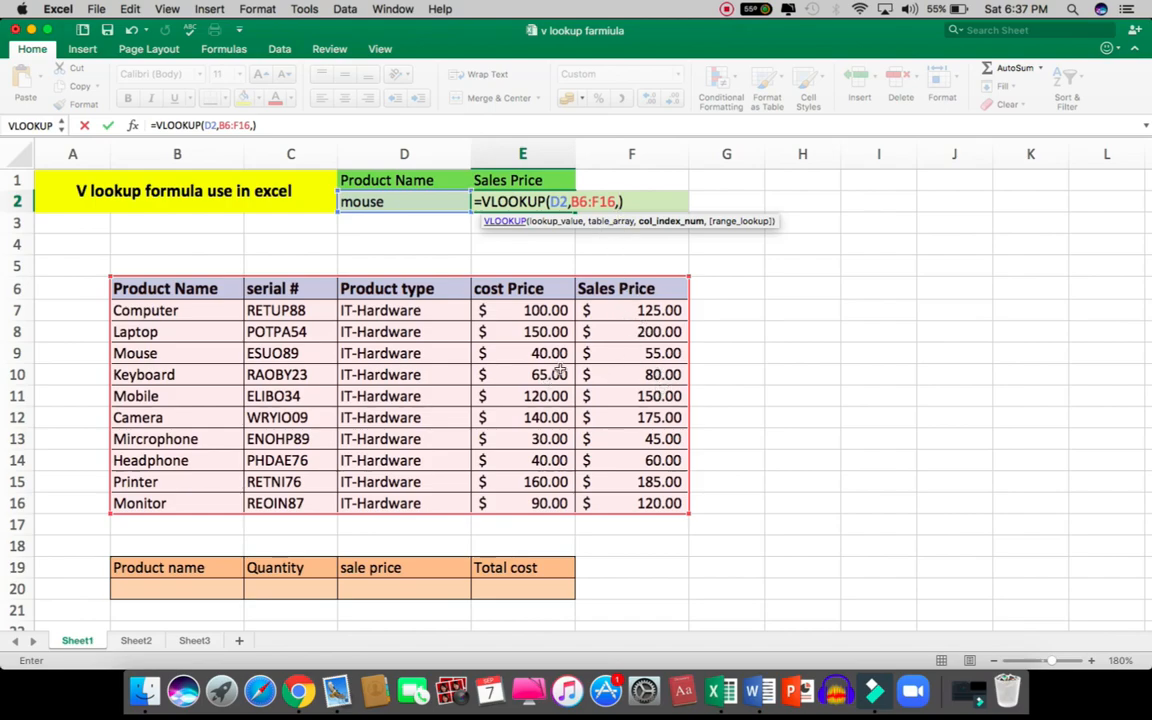
mouse_move(617, 288)
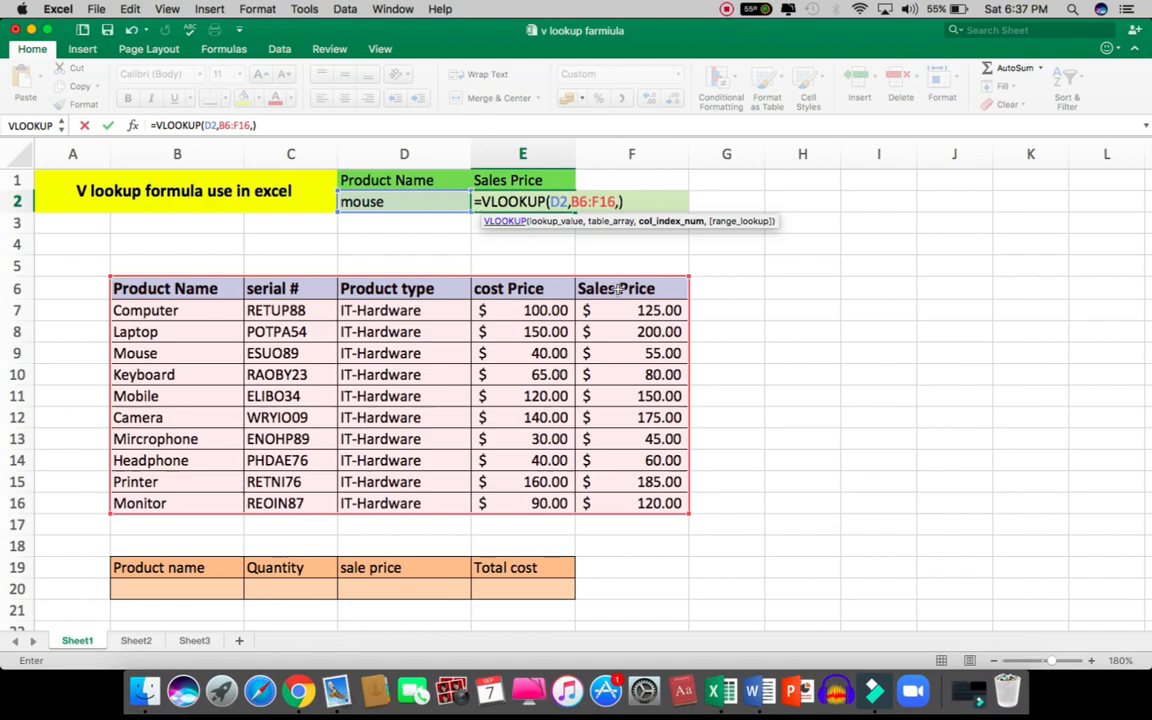
Enter 5 as the column index for the sales price column, then a comma
text(5)
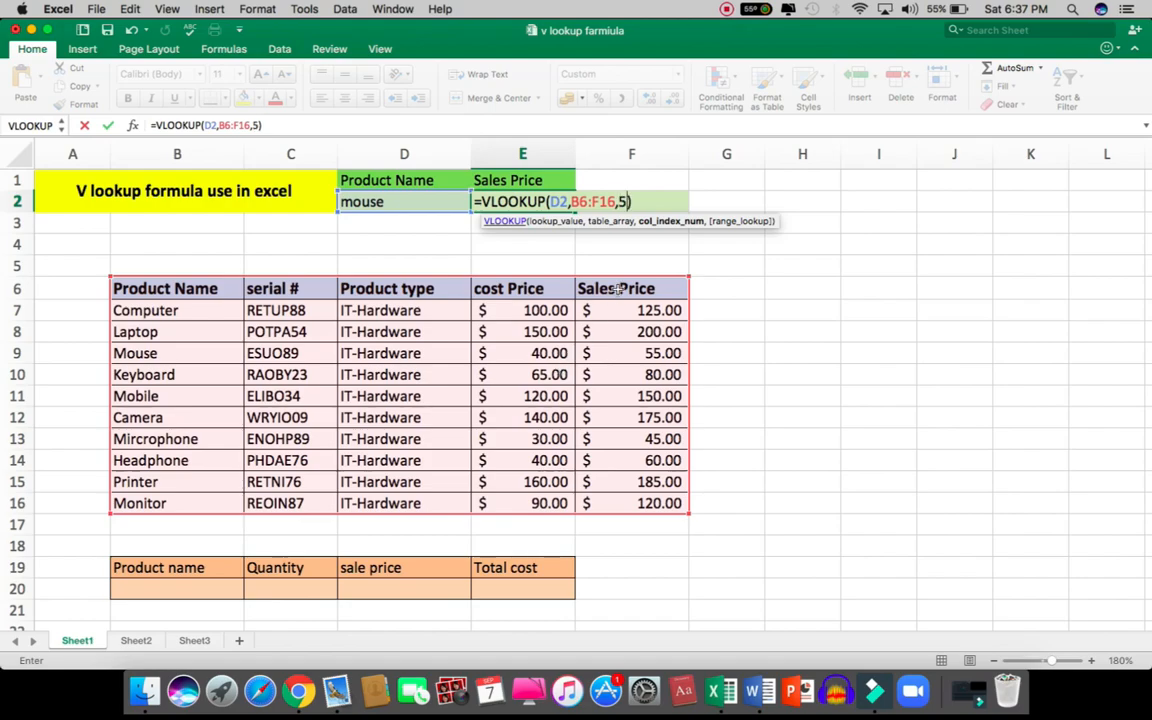
text(,)
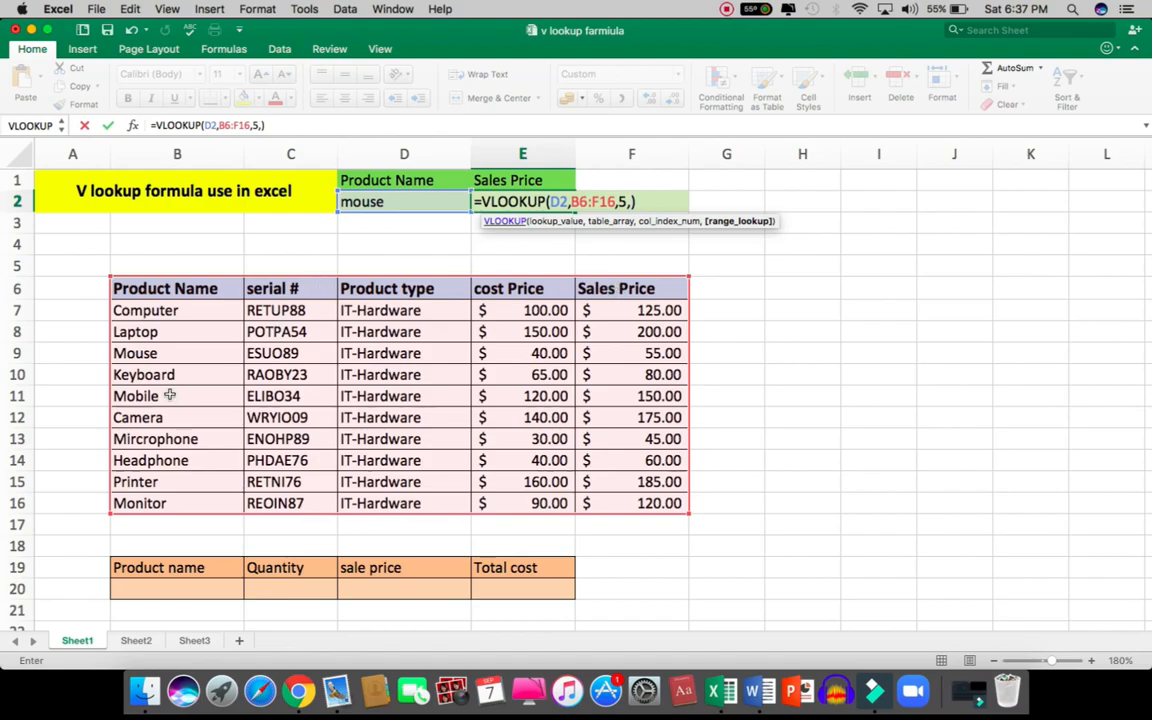
mouse_move(285, 385)
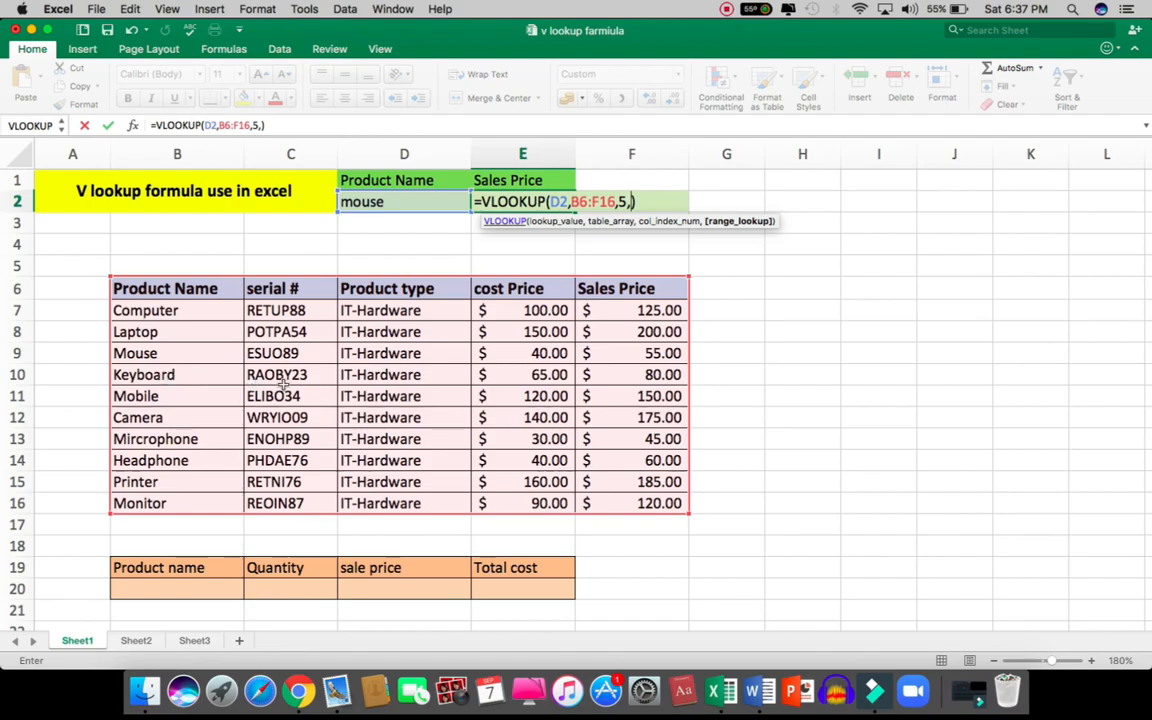
mouse_move(620, 253)
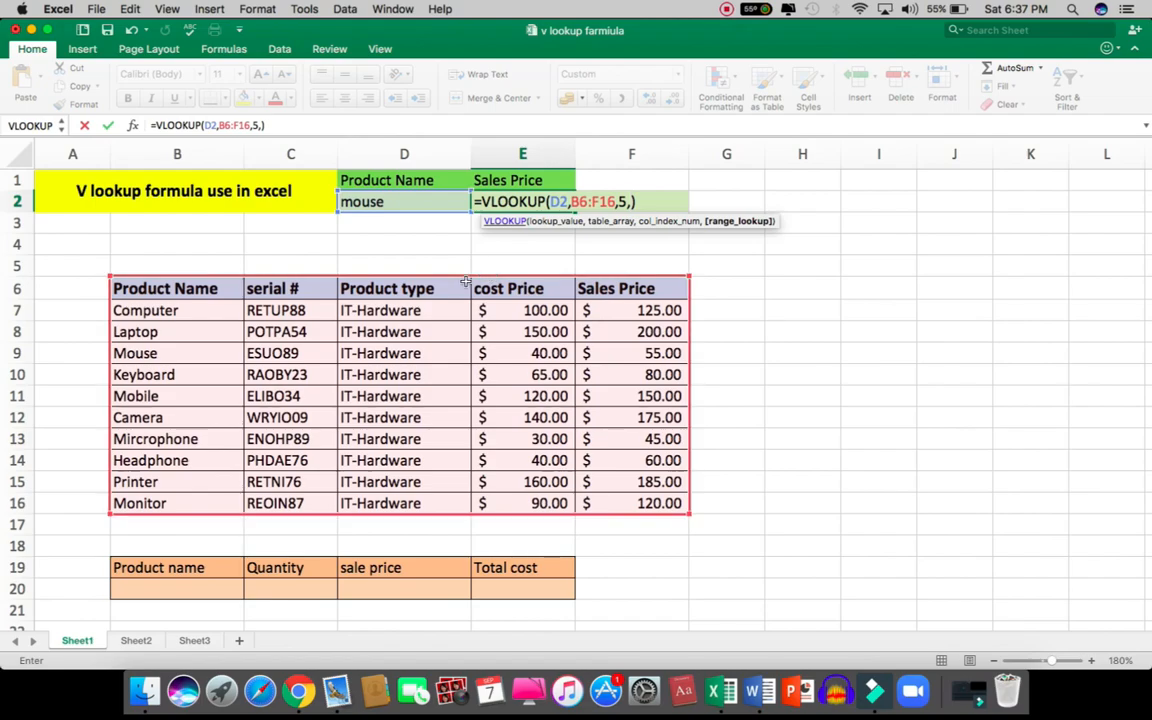
mouse_move(282, 249)
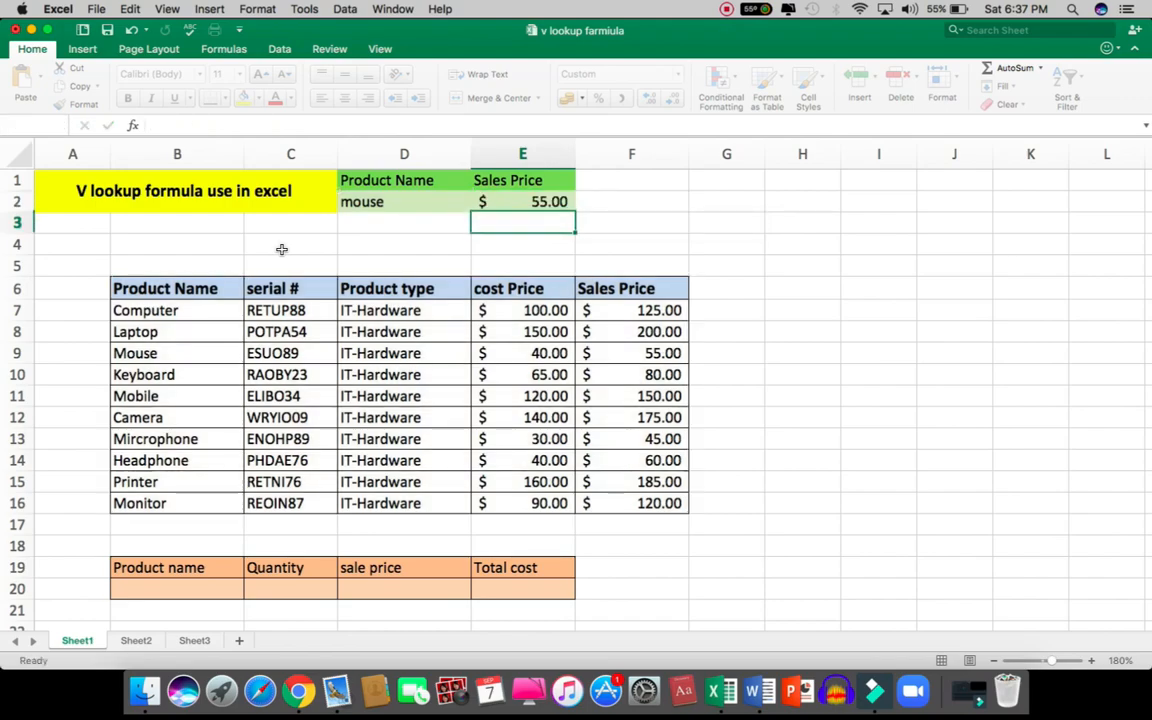
click(522, 417)
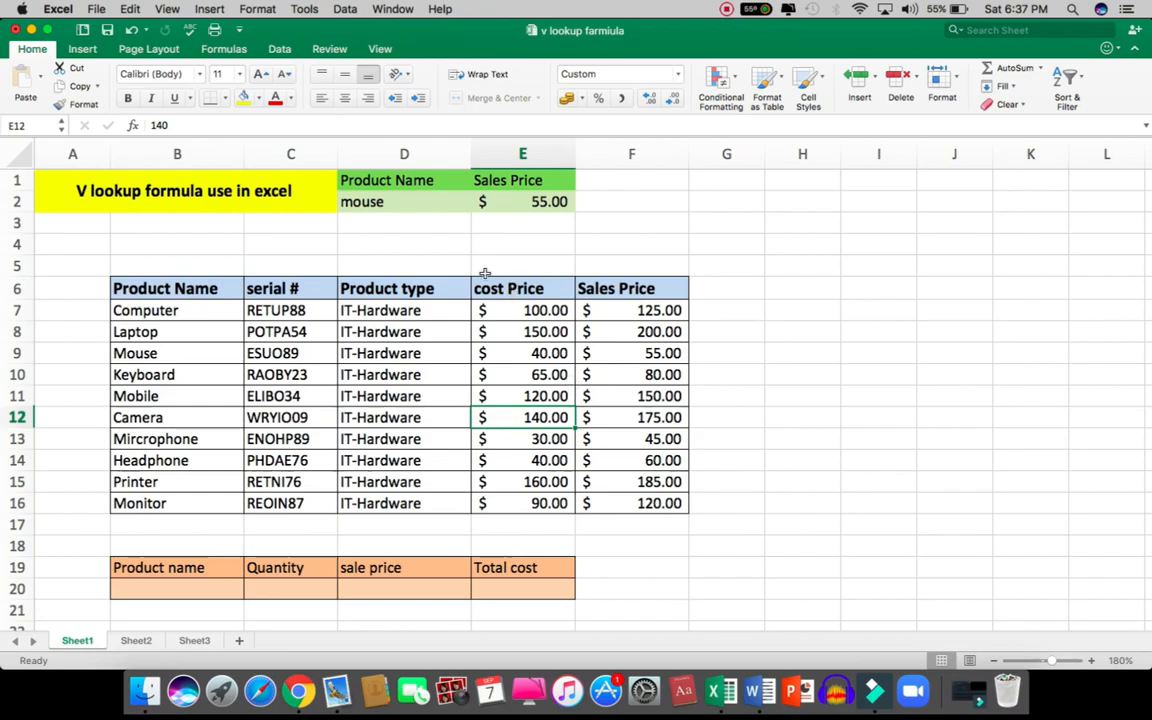
click(145, 353)
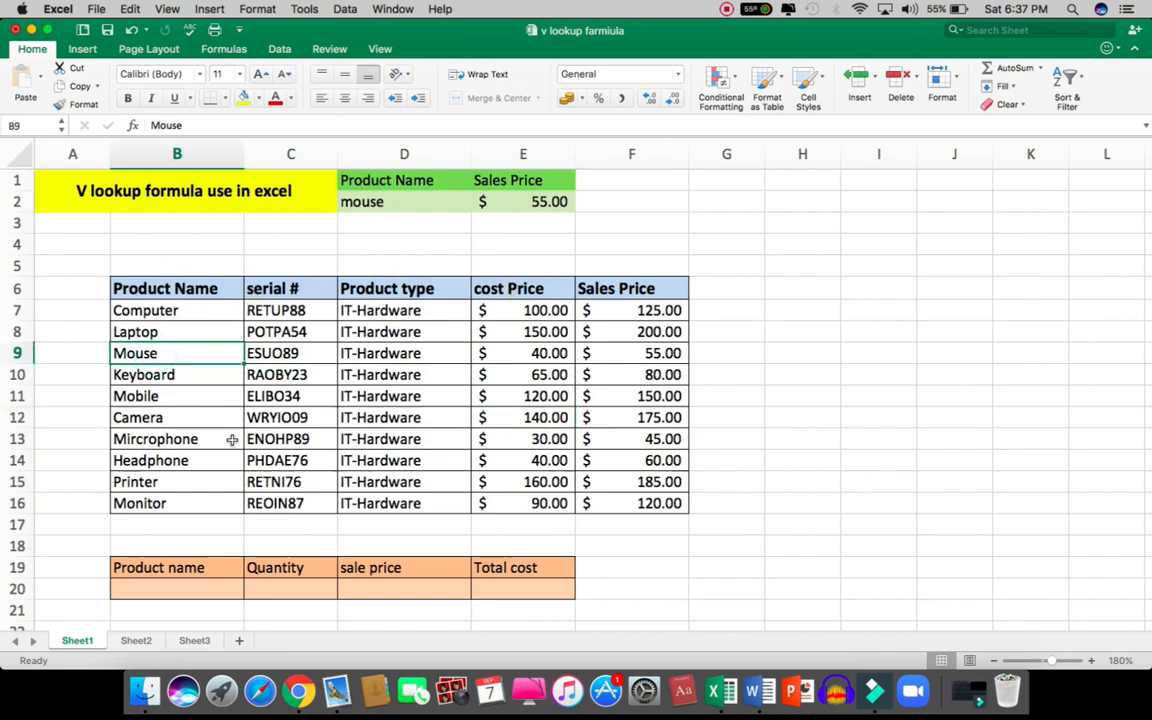
click(631, 352)
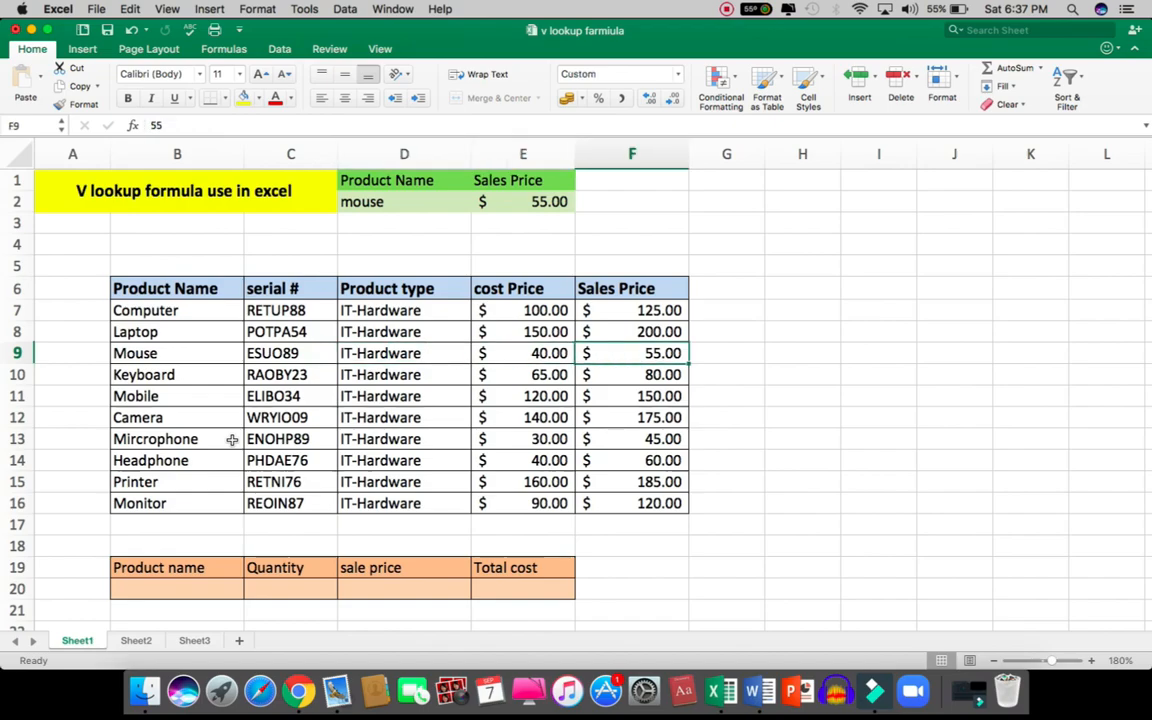
click(523, 201)
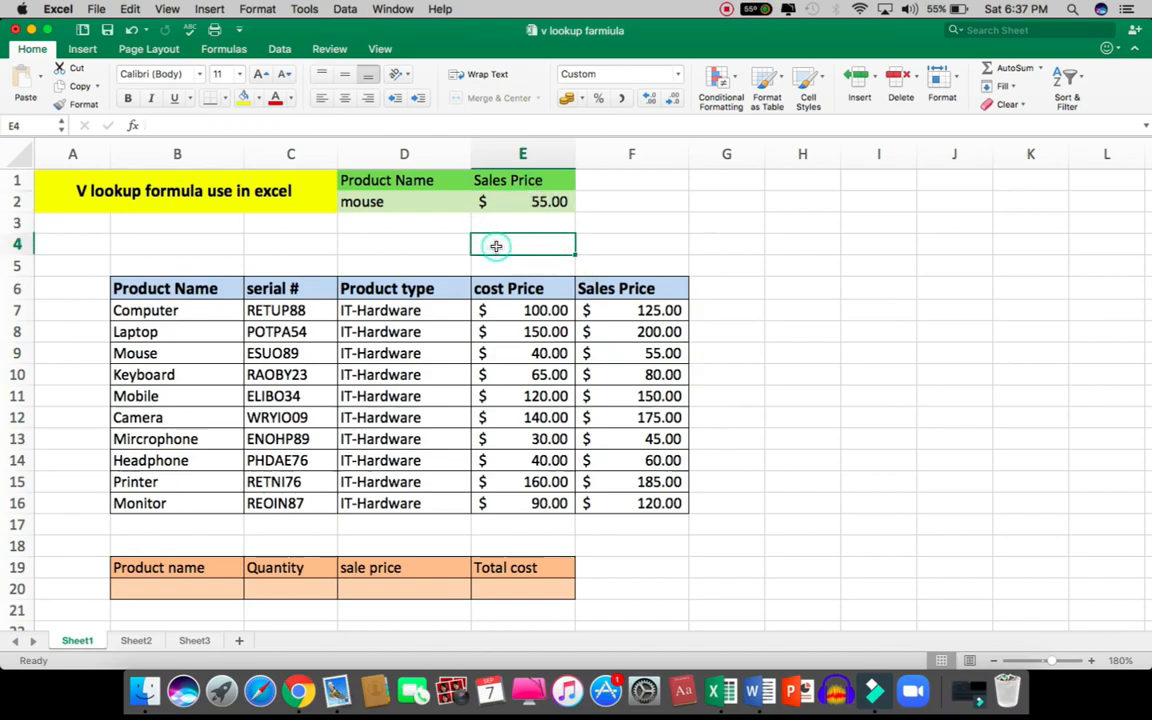
click(404, 374)
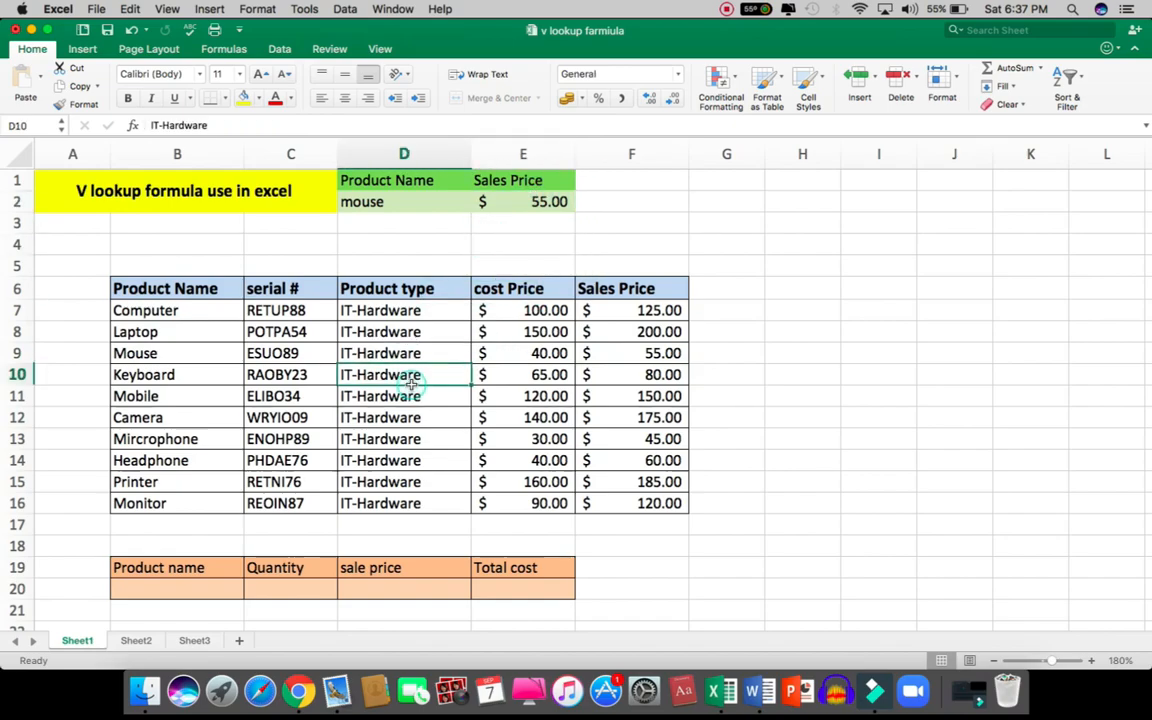
mouse_move(174, 395)
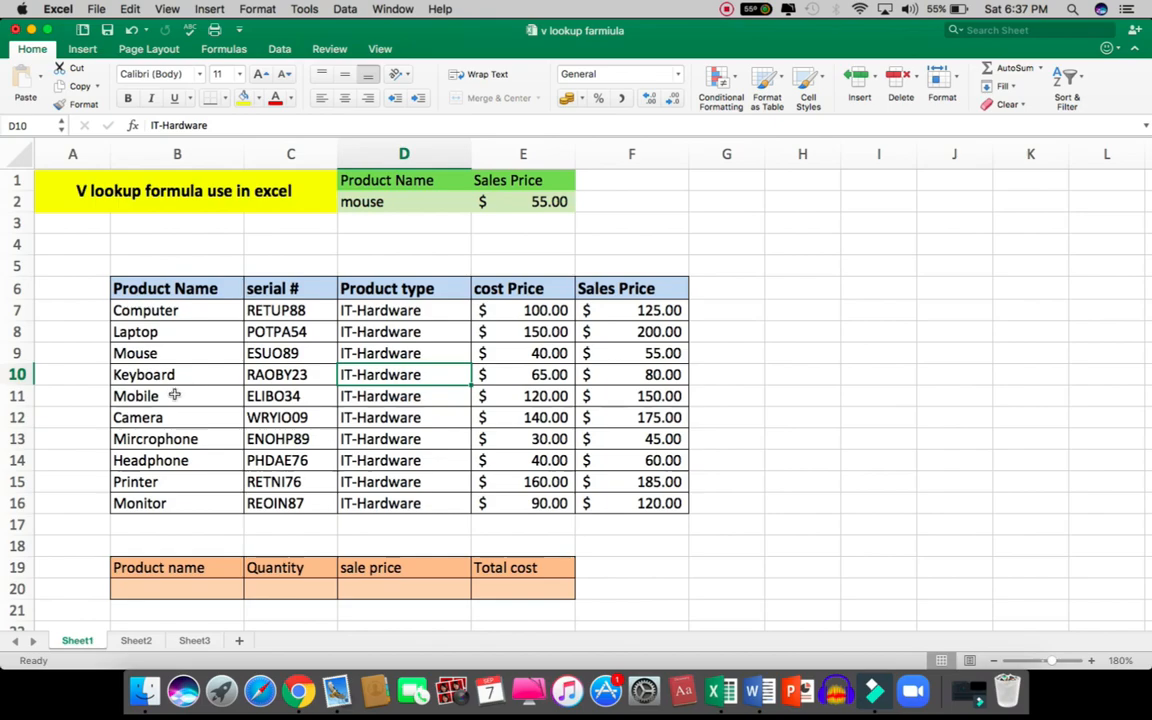
mouse_move(295, 413)
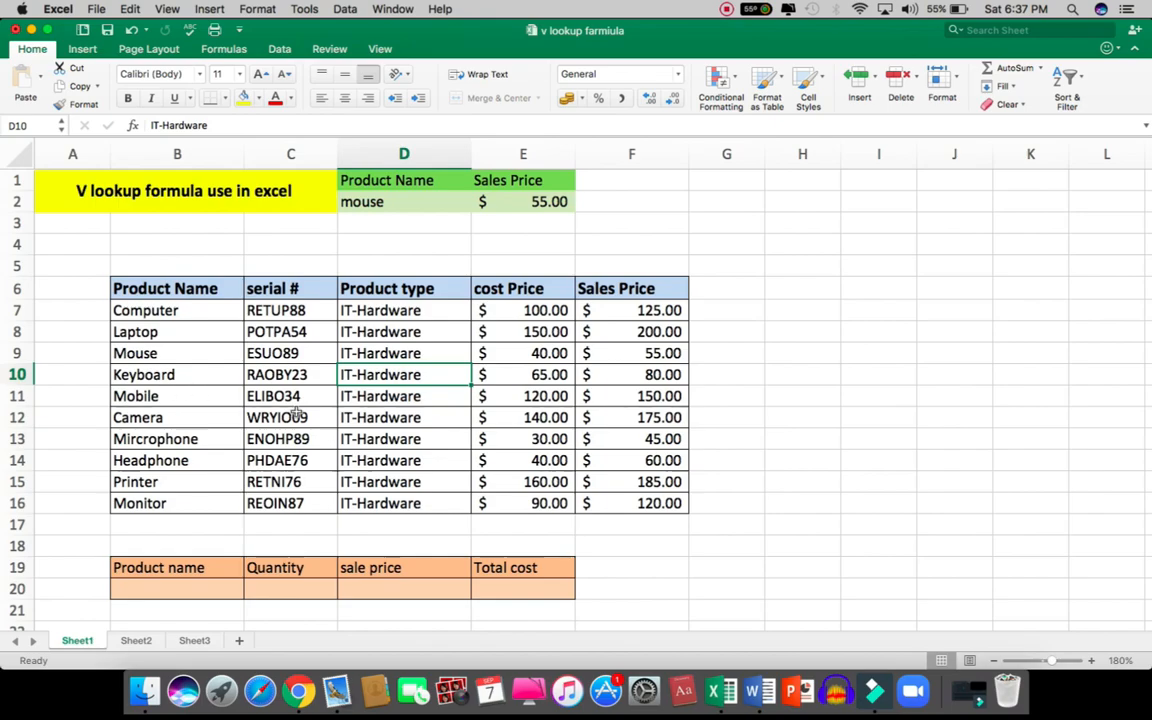
mouse_move(168, 432)
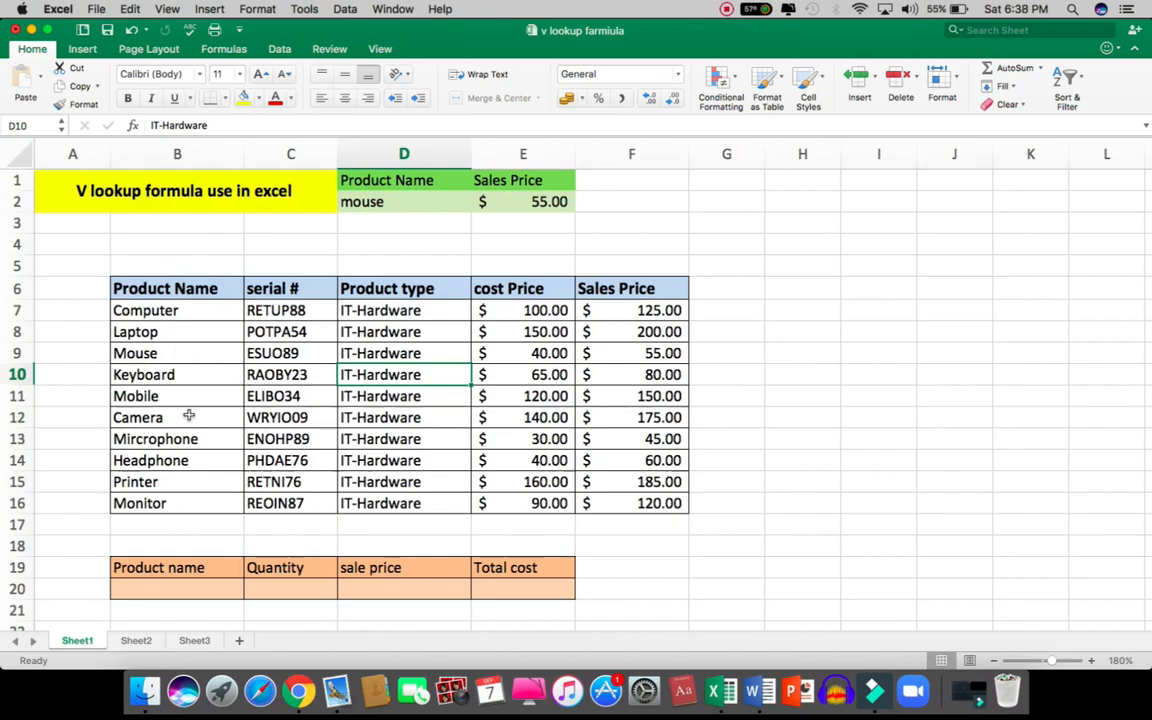
mouse_move(157, 438)
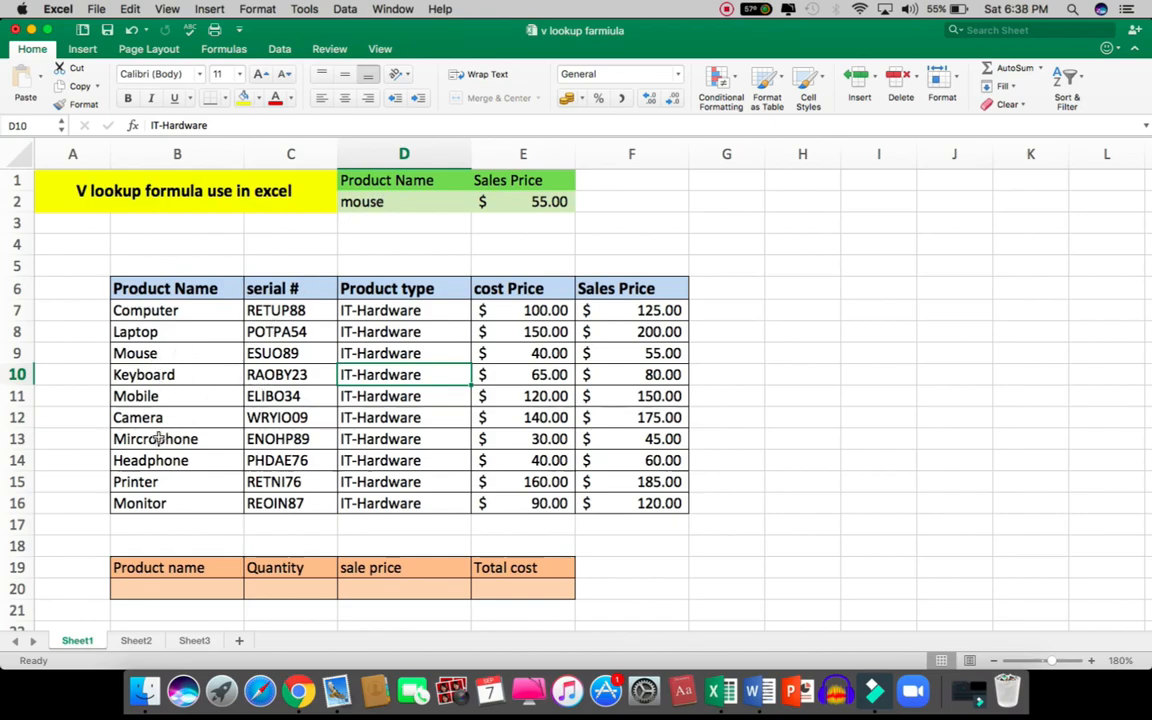
Copy Mircrophone from B13 into D2 and compare E2's $45.00 with its table row
click(155, 439)
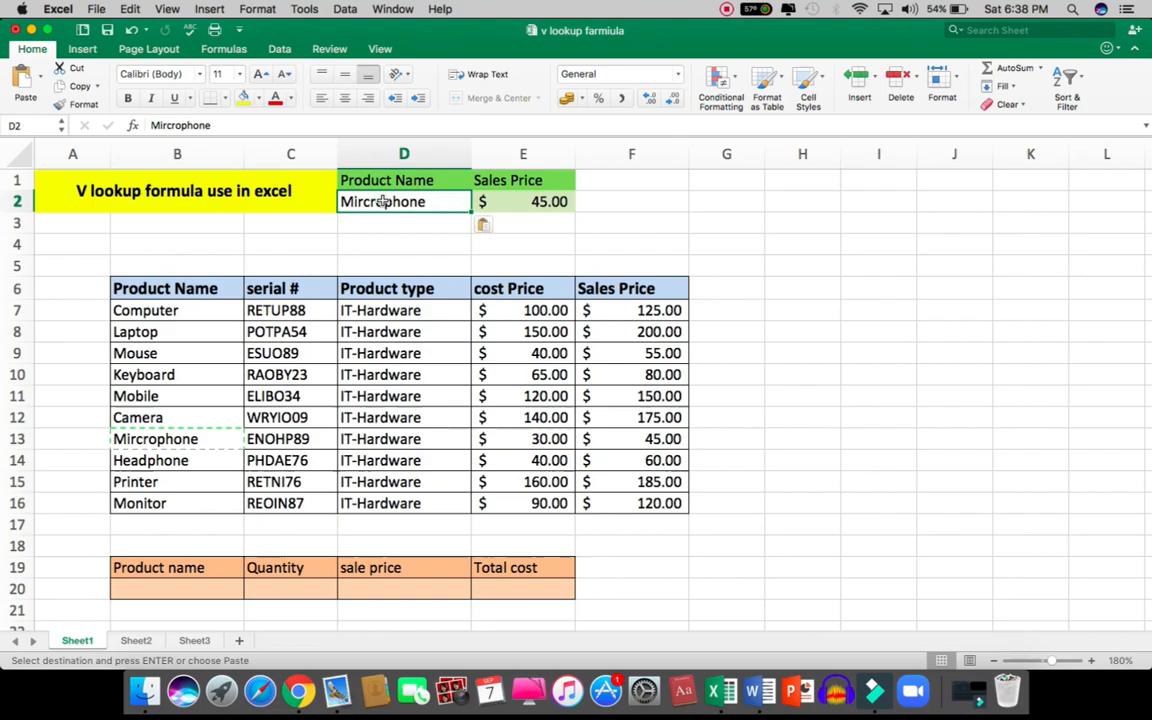
click(488, 224)
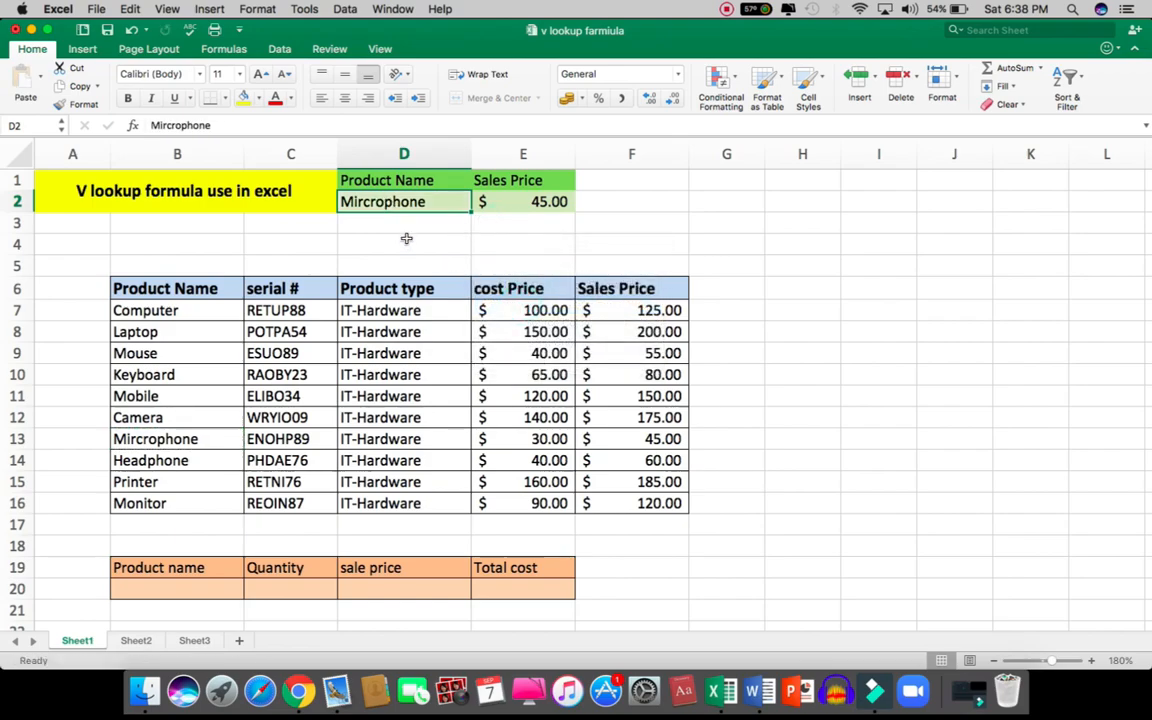
click(522, 243)
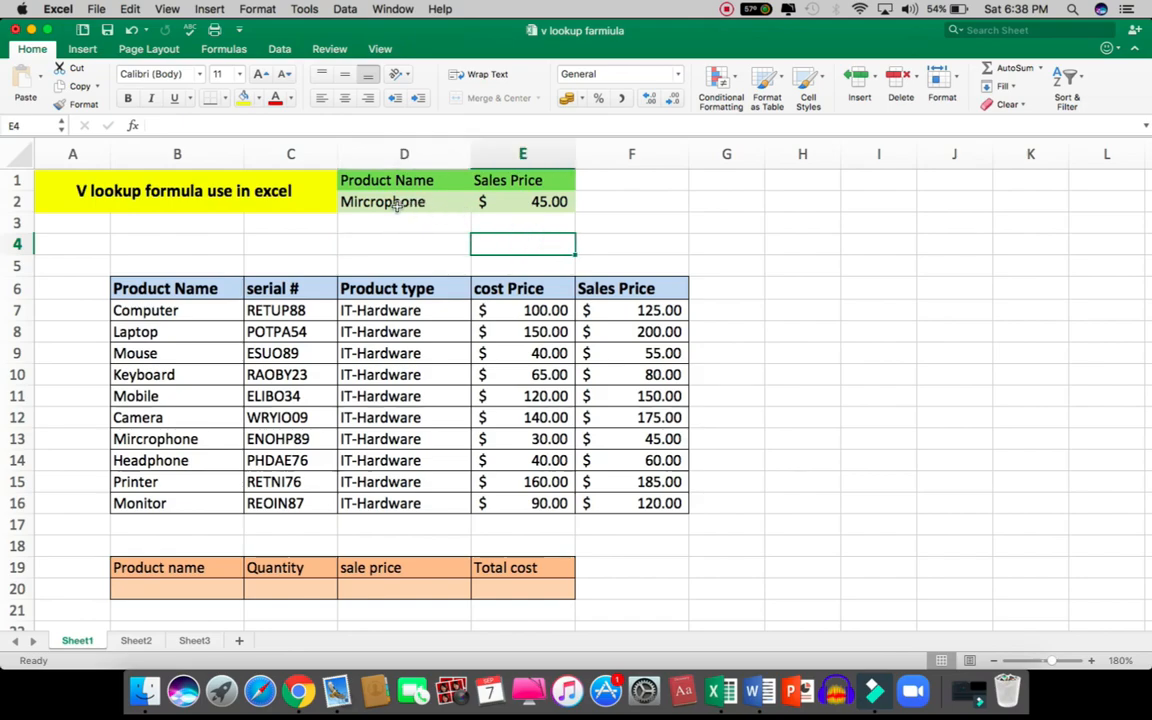
click(155, 439)
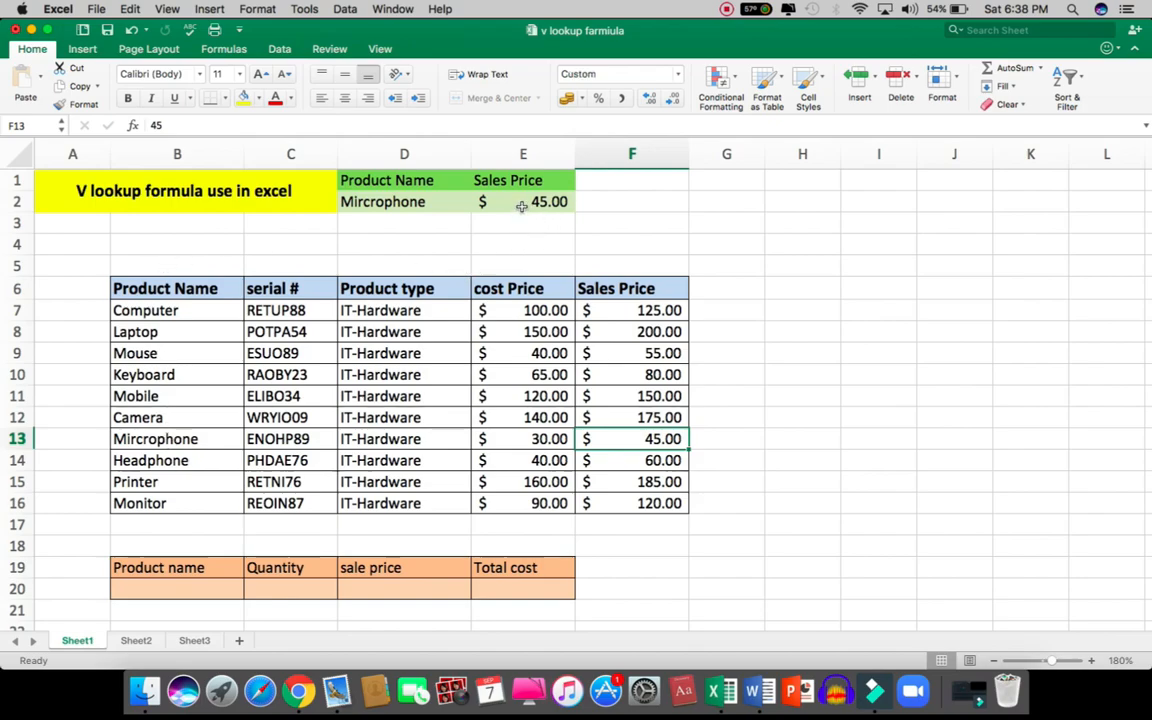
click(290, 396)
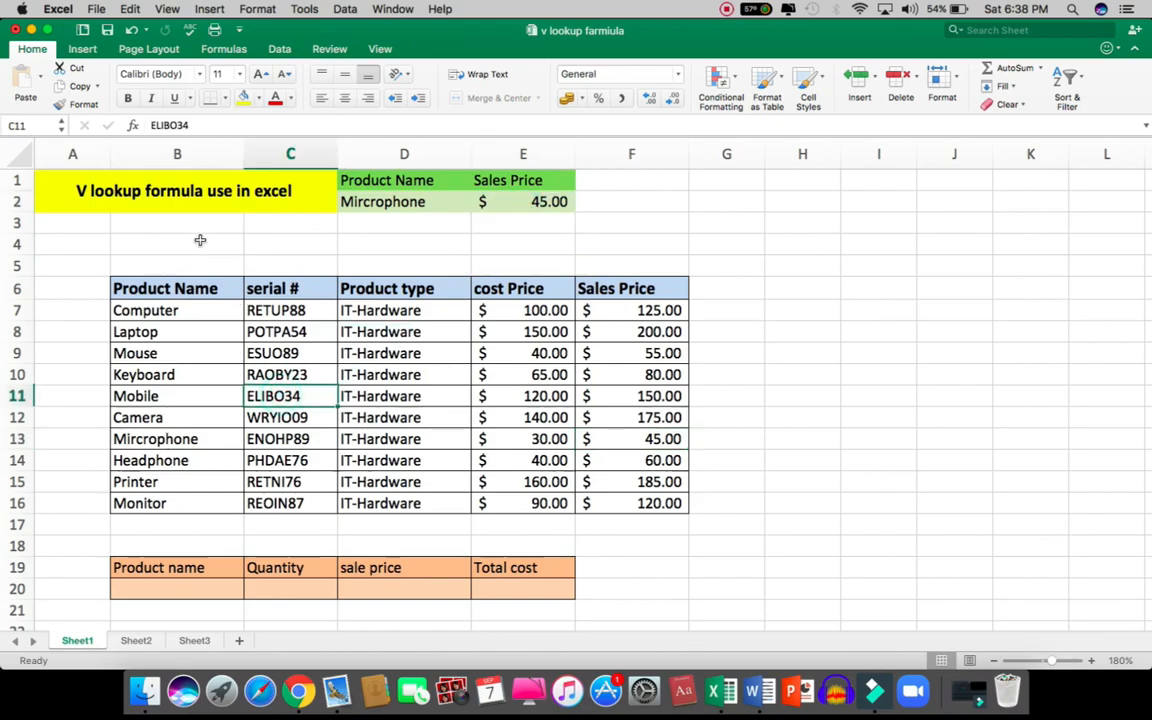
click(177, 243)
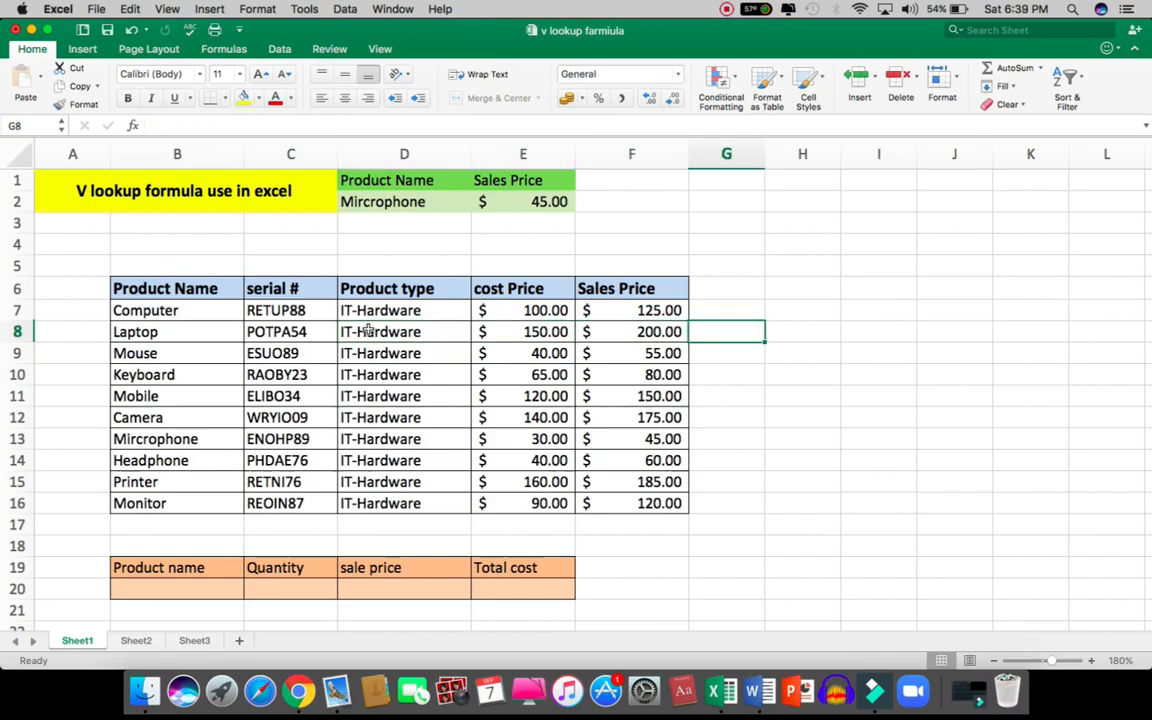
click(404, 288)
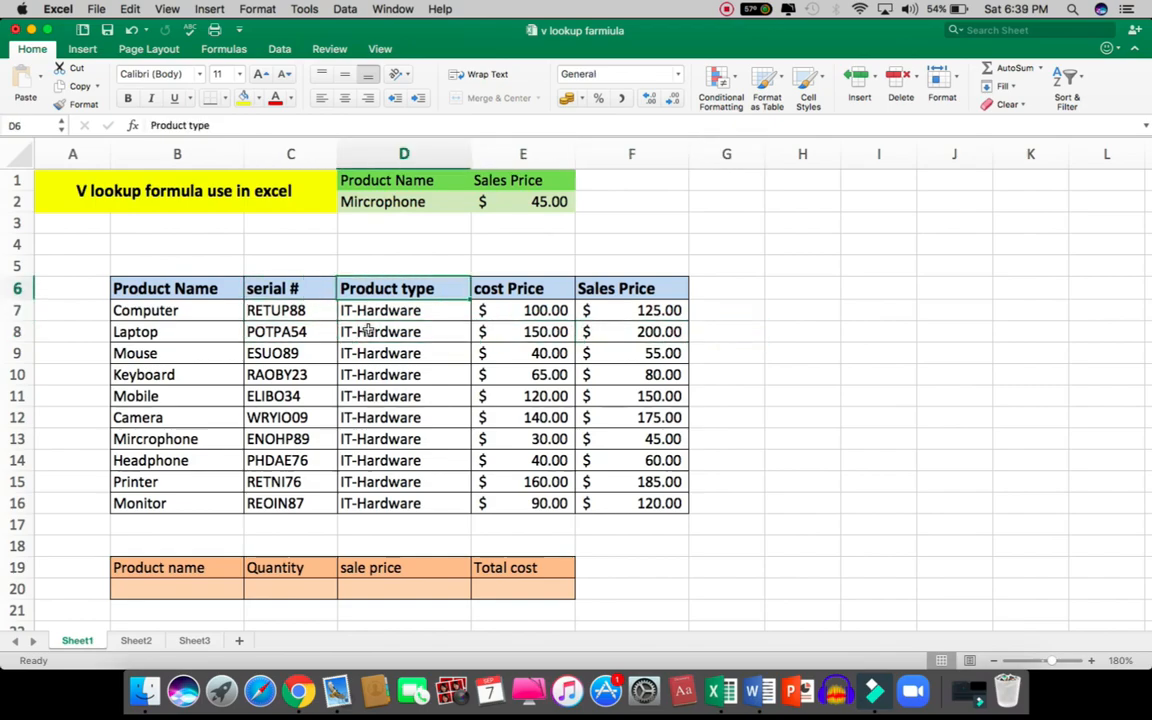
click(522, 201)
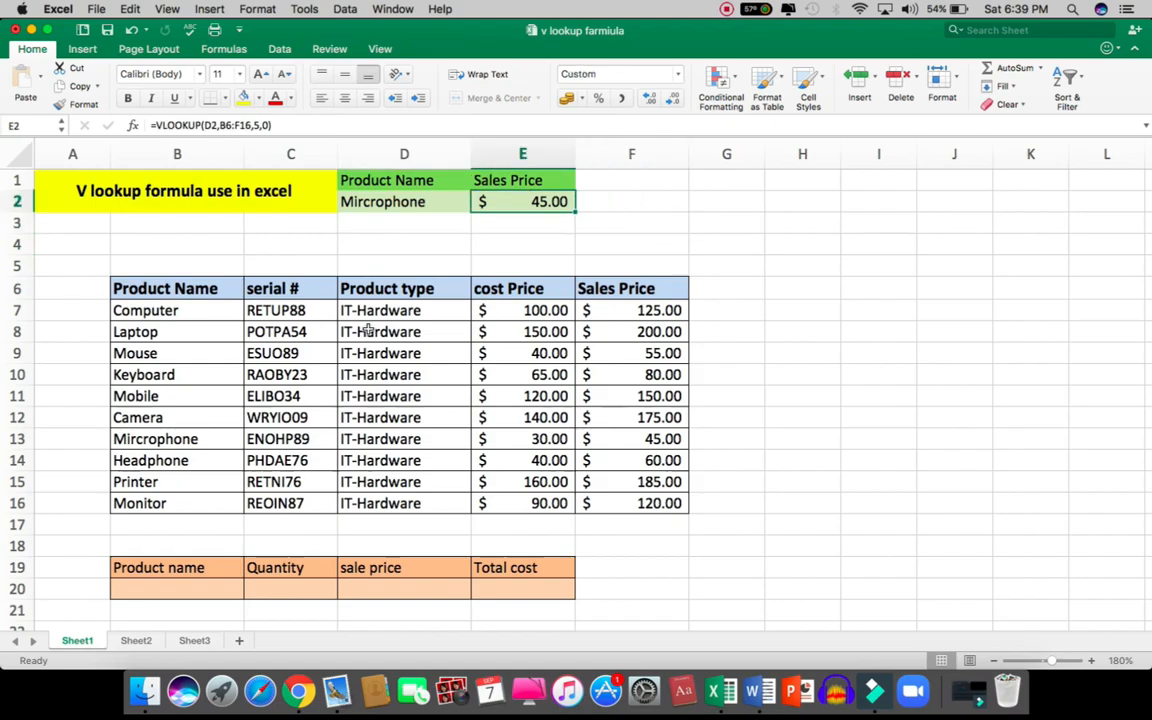
click(522, 243)
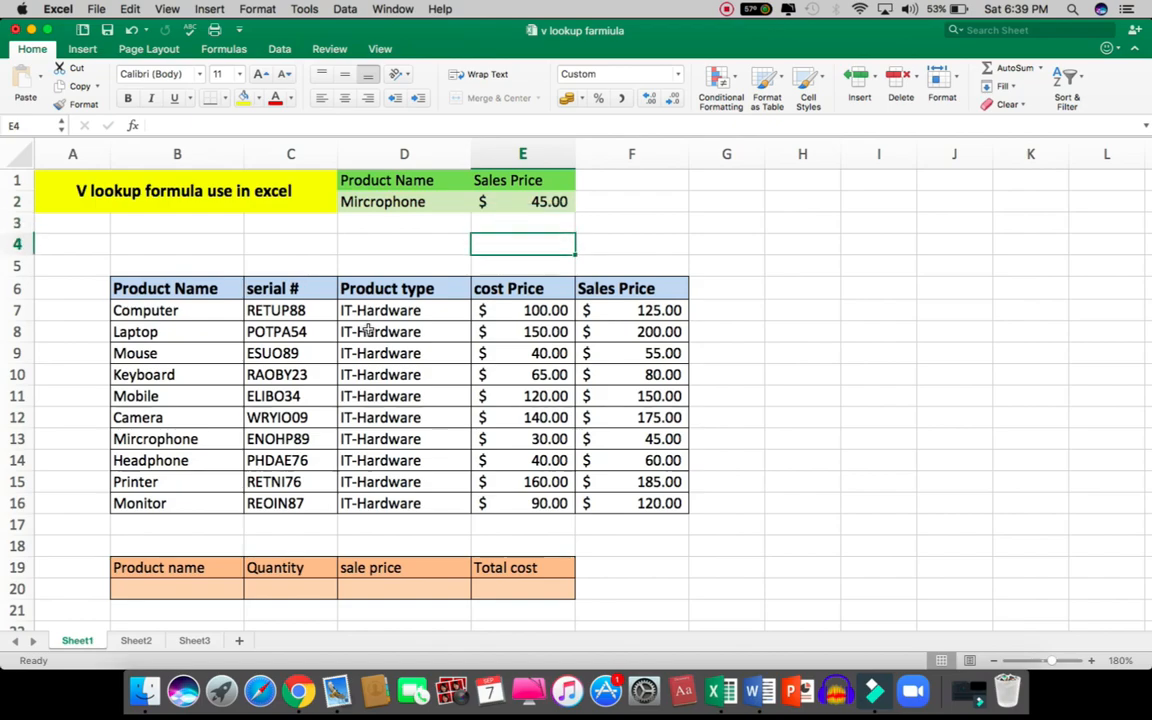
click(177, 265)
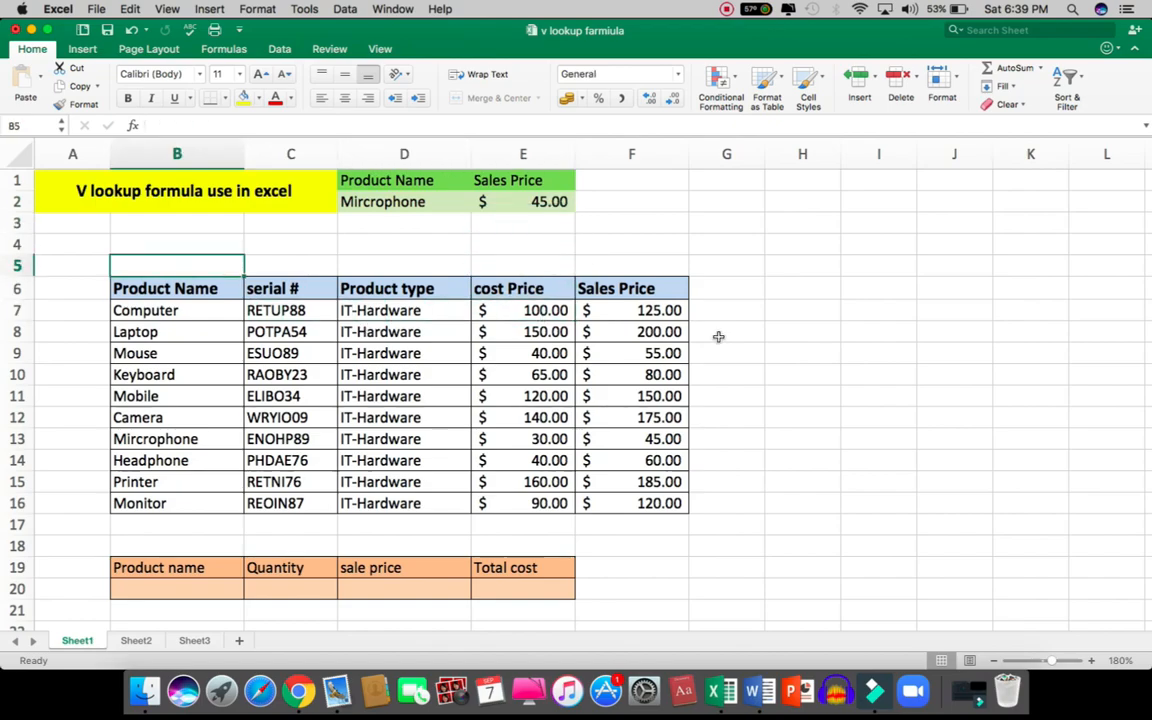